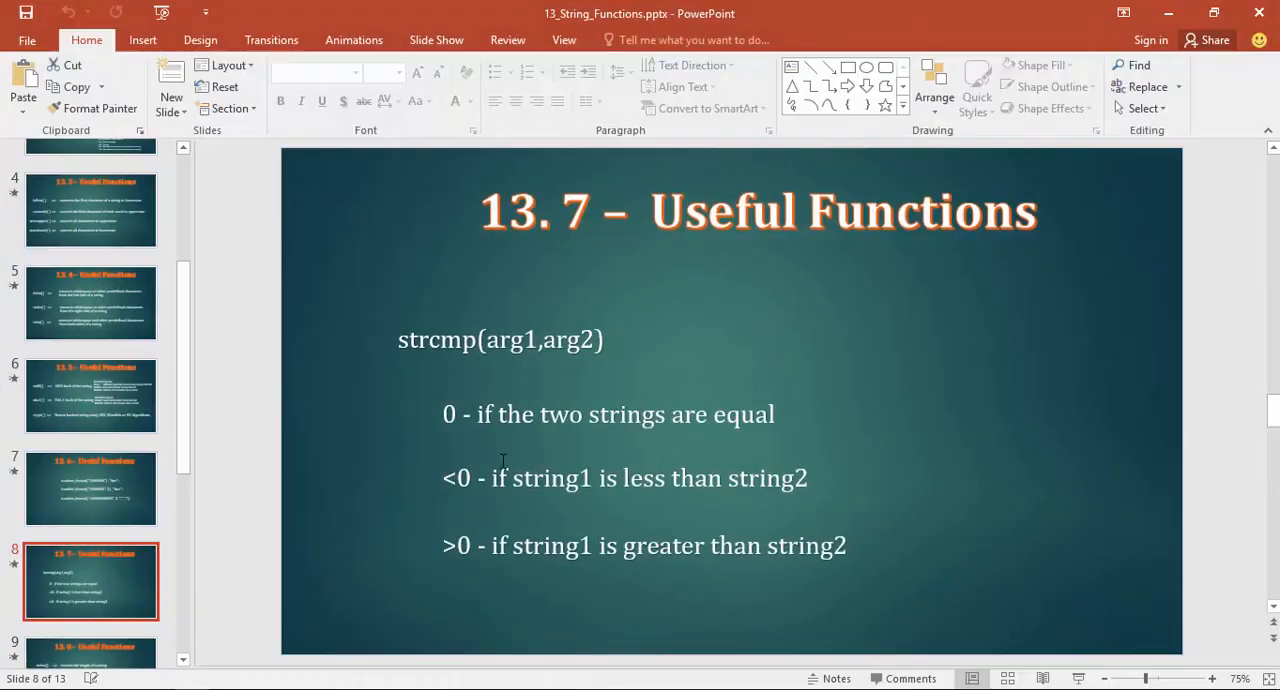
Step: Present the strcmp slide full screen and erase all ink from it
{"action": "key", "text": "F5"}
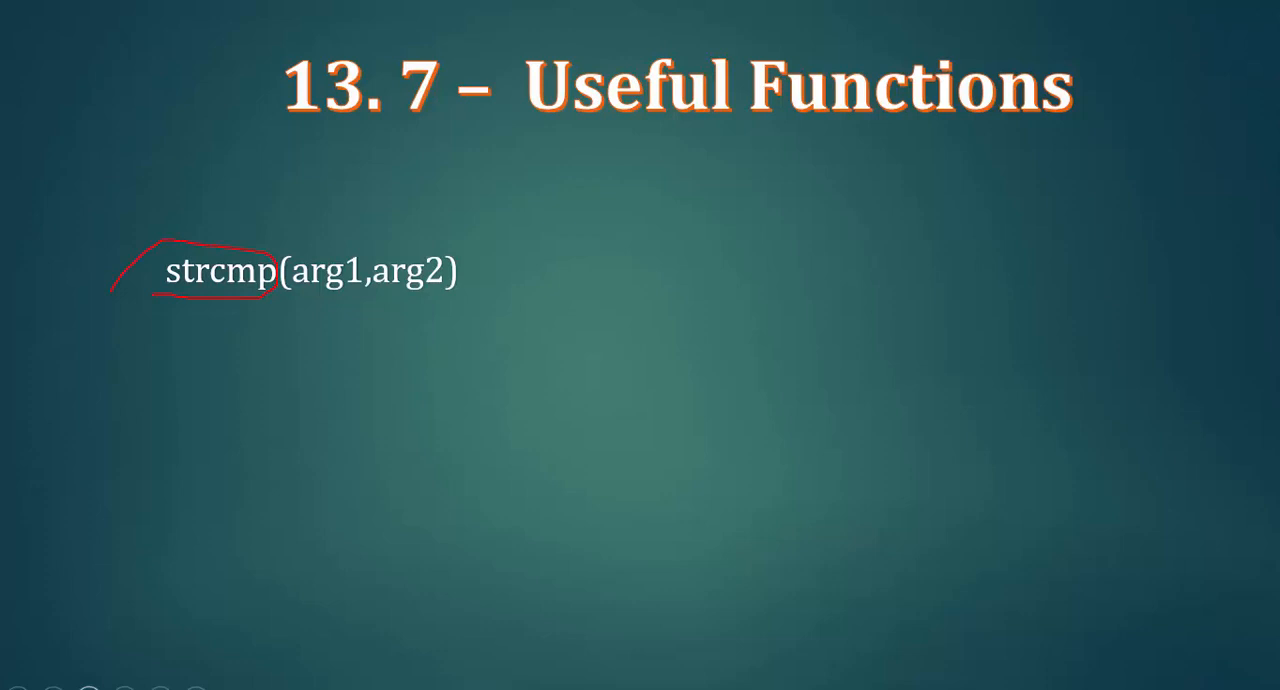
{"action": "left_click", "coordinate": [88, 688]}
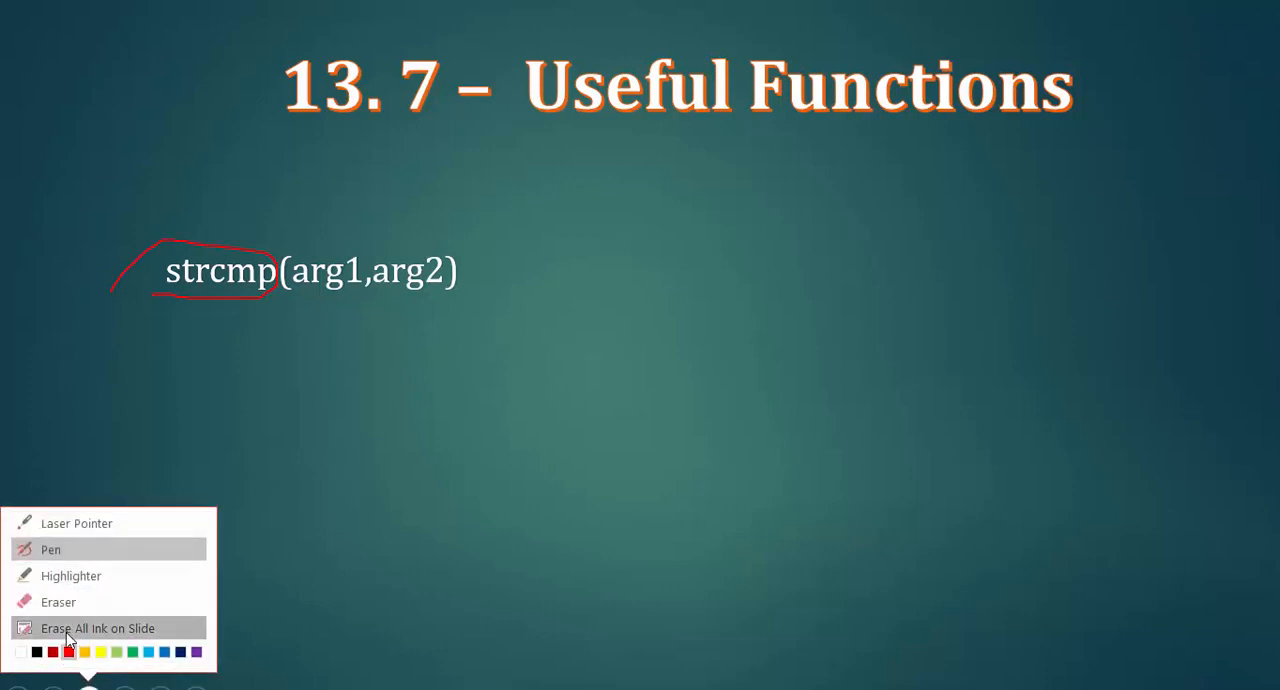
{"action": "left_click", "coordinate": [98, 628]}
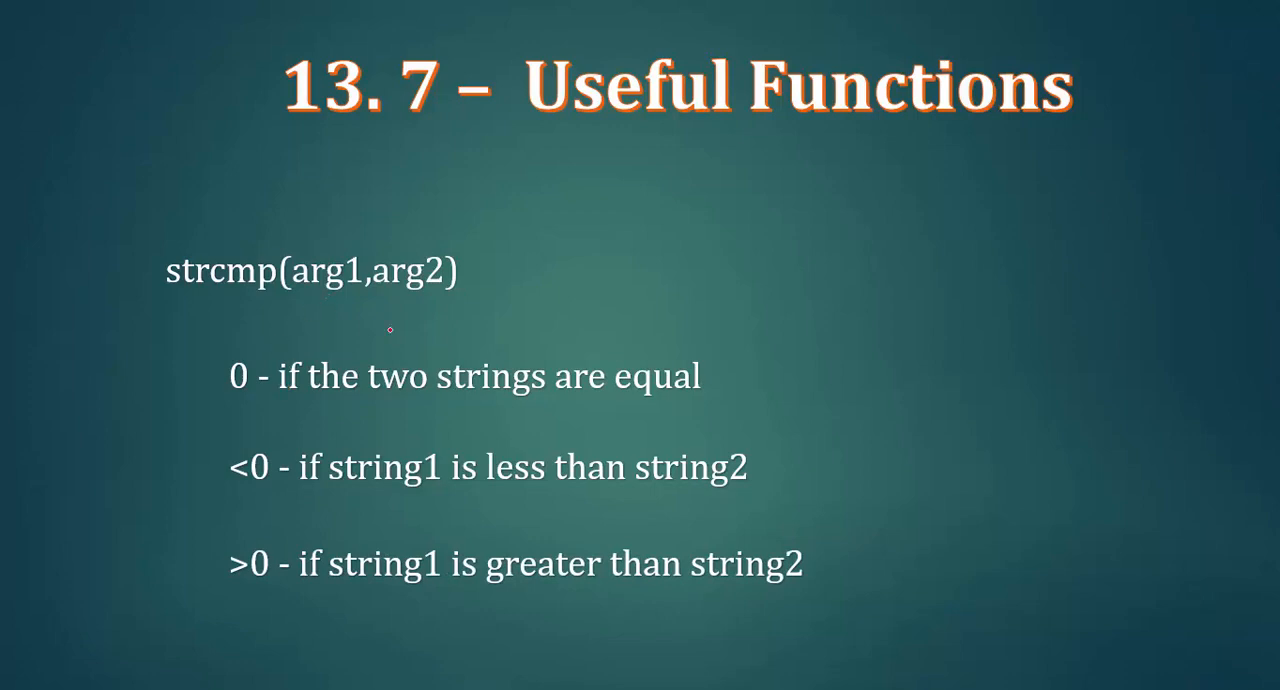
{"action": "mouse_move", "coordinate": [742, 274]}
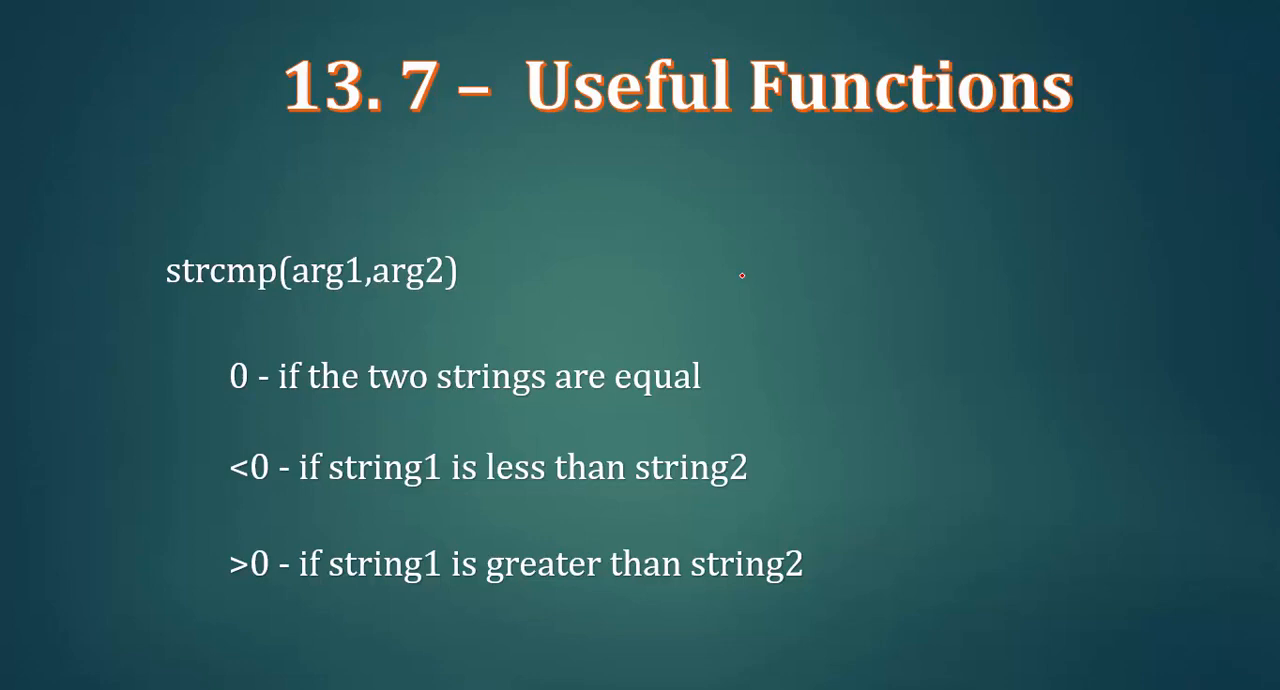
{"action": "mouse_move", "coordinate": [215, 497]}
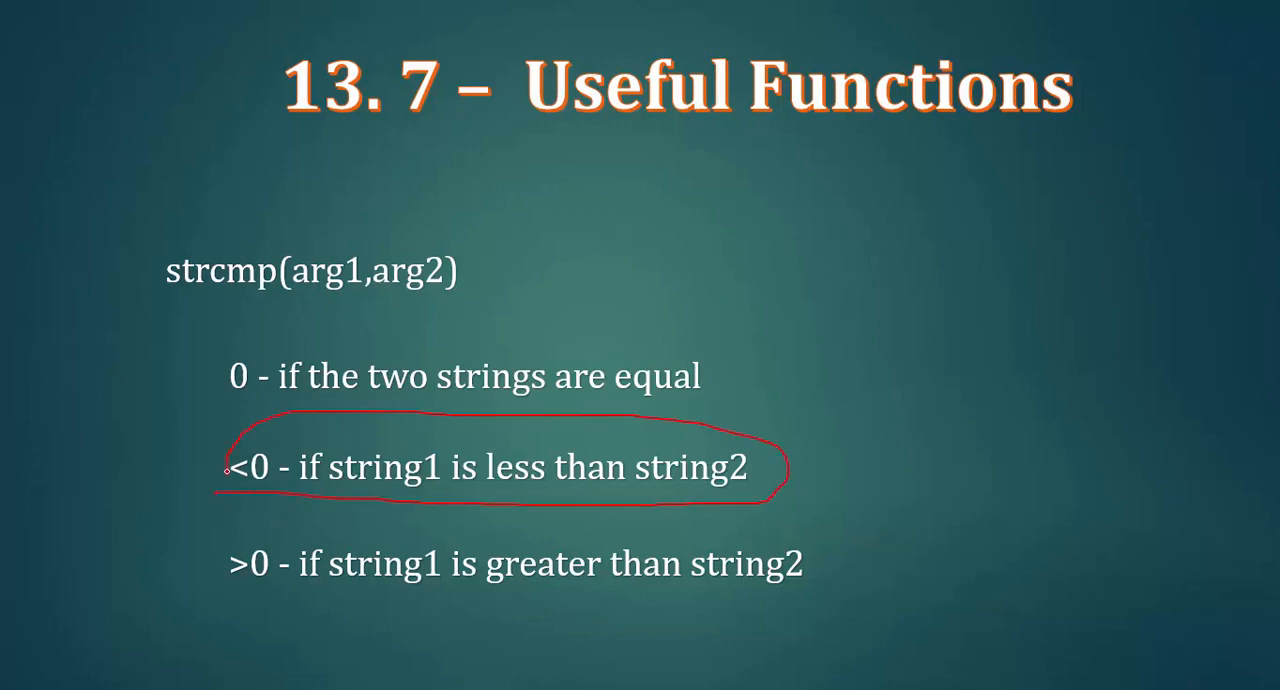
Step: Circle the '<0 - if string1 is less than string2' rule in red ink
{"action": "left_click_drag", "start_coordinate": [215, 593], "coordinate": [870, 543]}
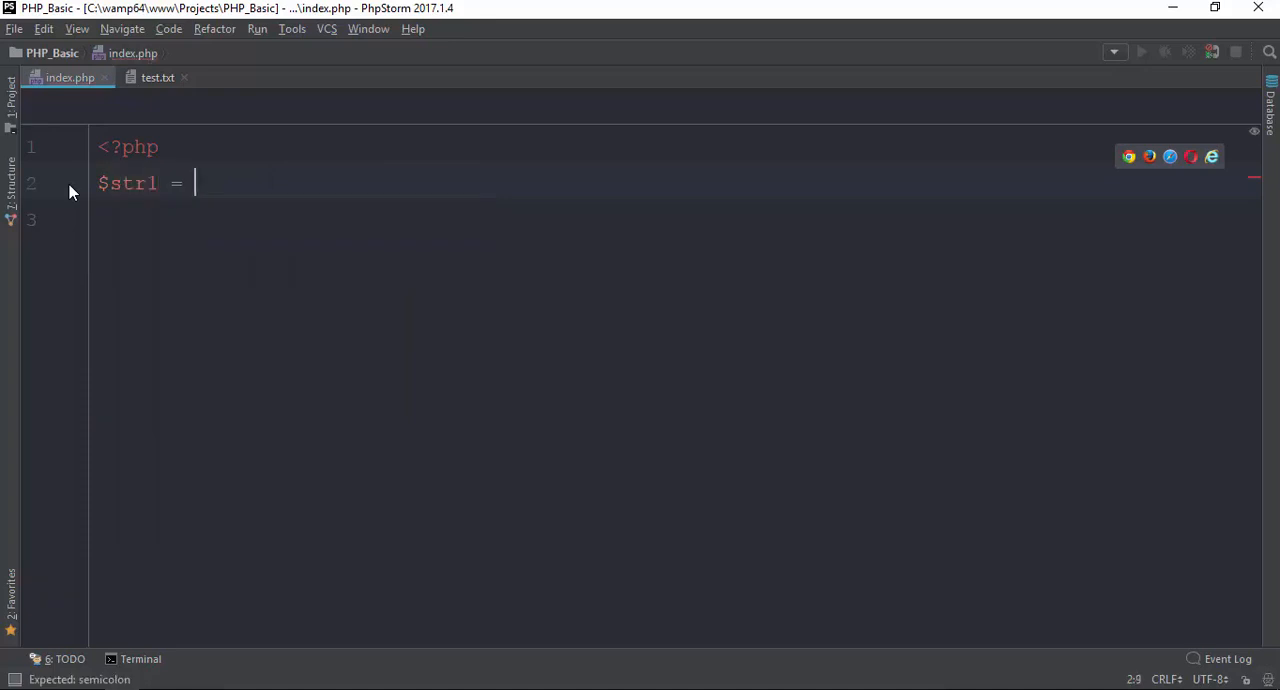
Step: Assign the string "Whatareudoing" to both $str1 and $str2
{"action": "type", "text": "\"M\""}
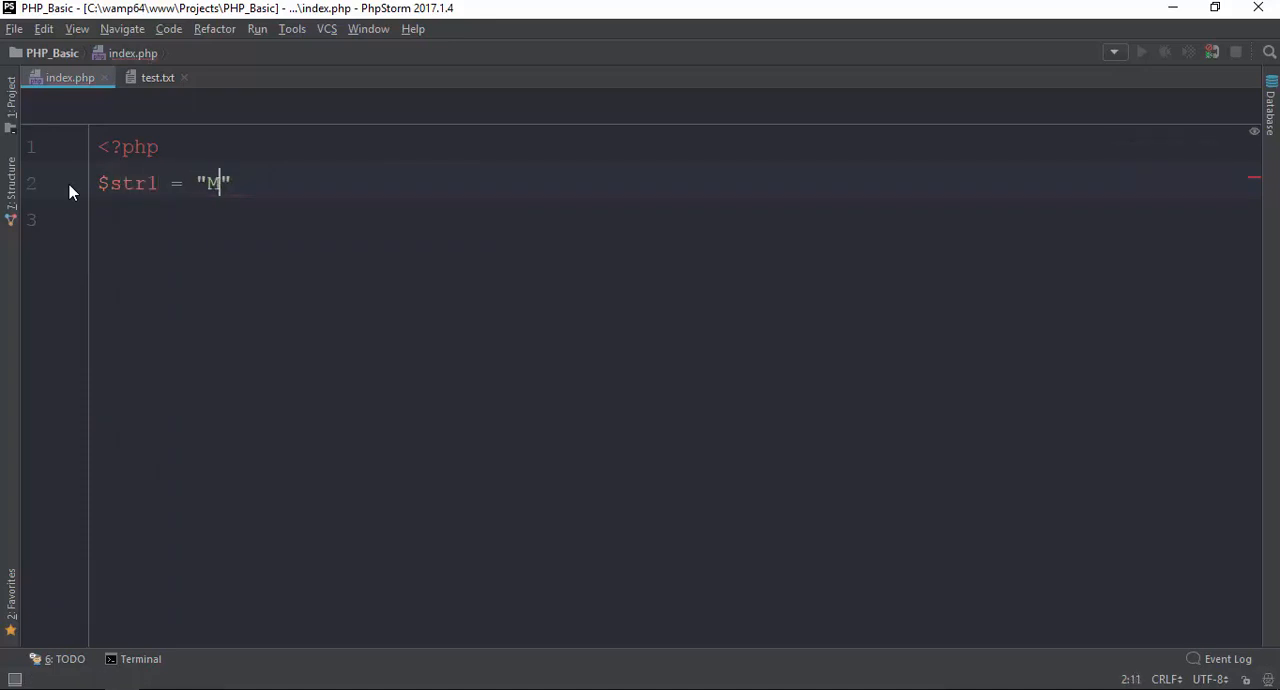
{"action": "type", "text": "What"}
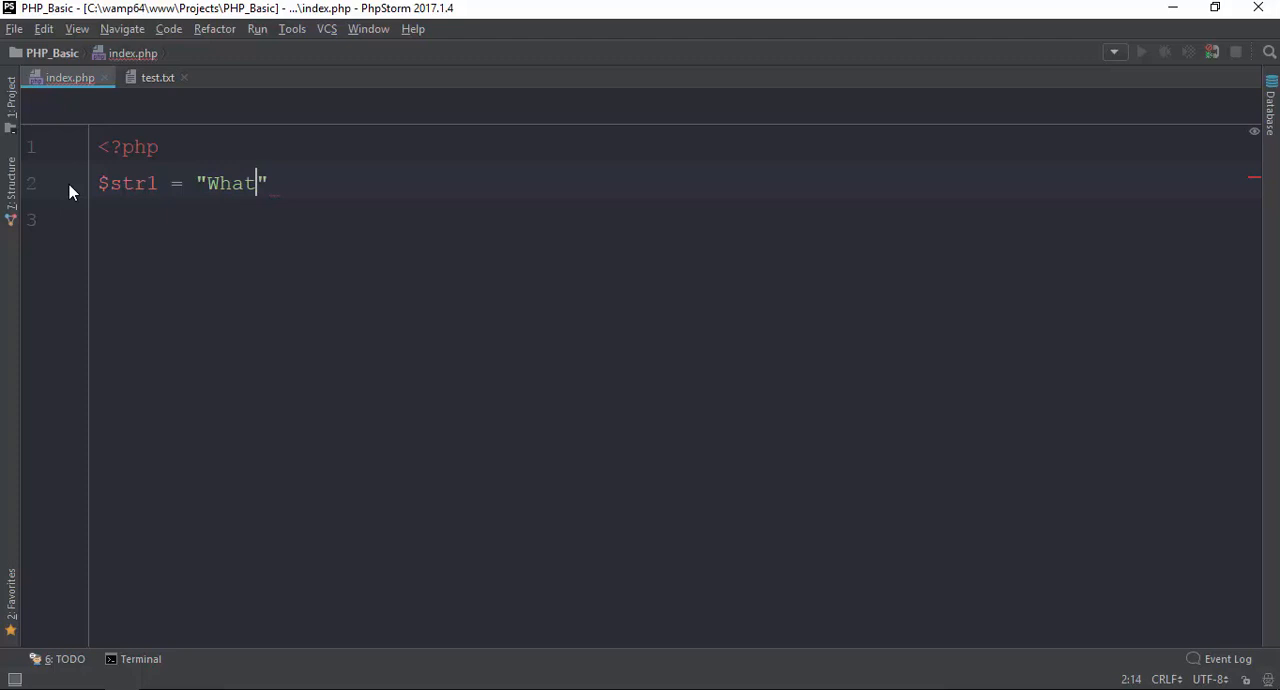
{"action": "type", "text": "arey"}
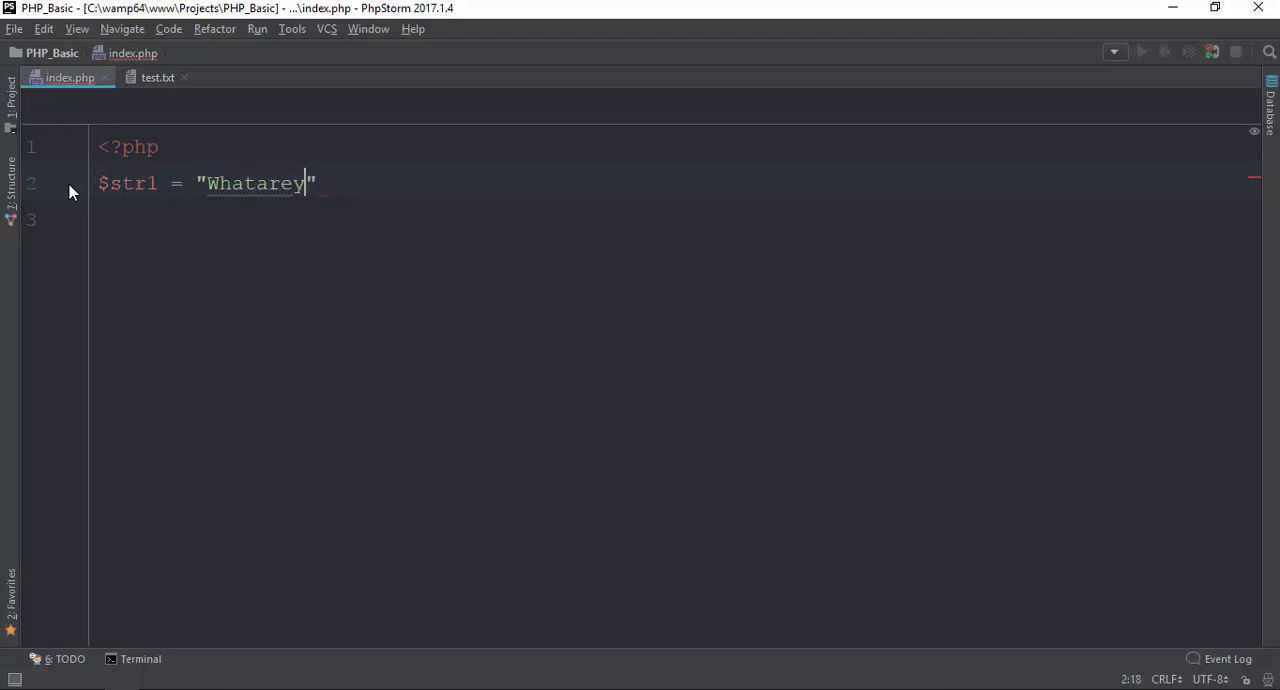
{"action": "type", "text": "udoing"}
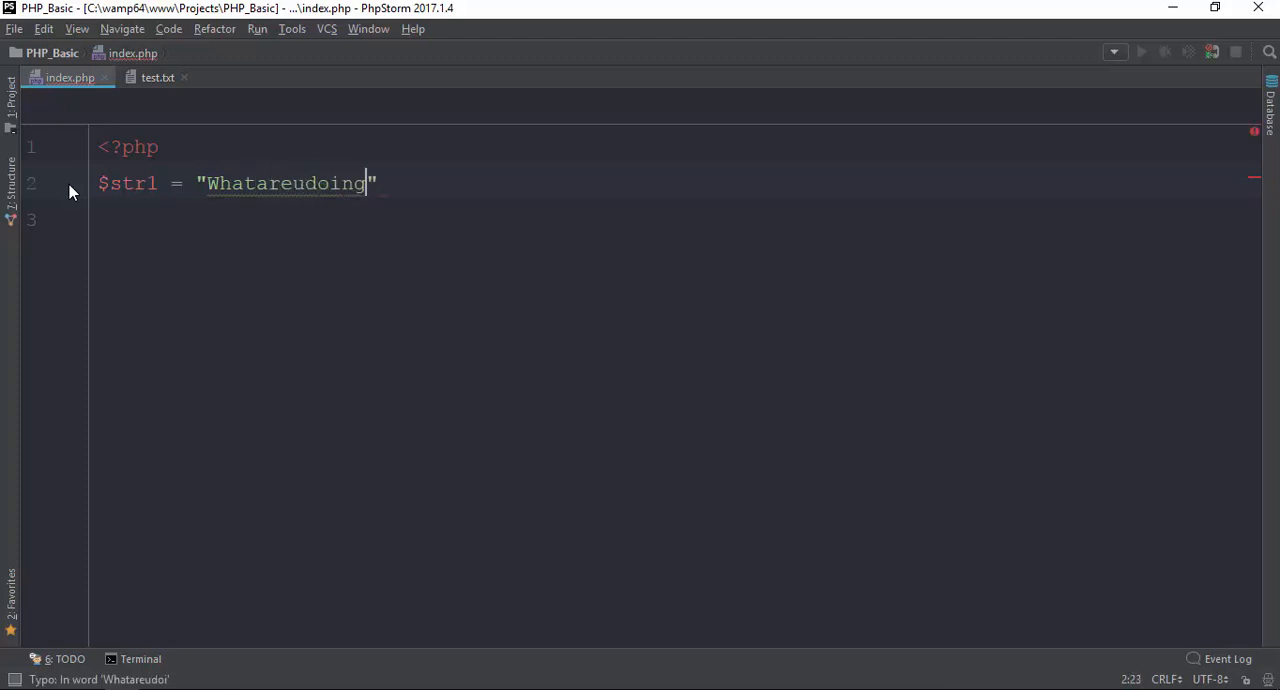
{"action": "type", "text": ";"}
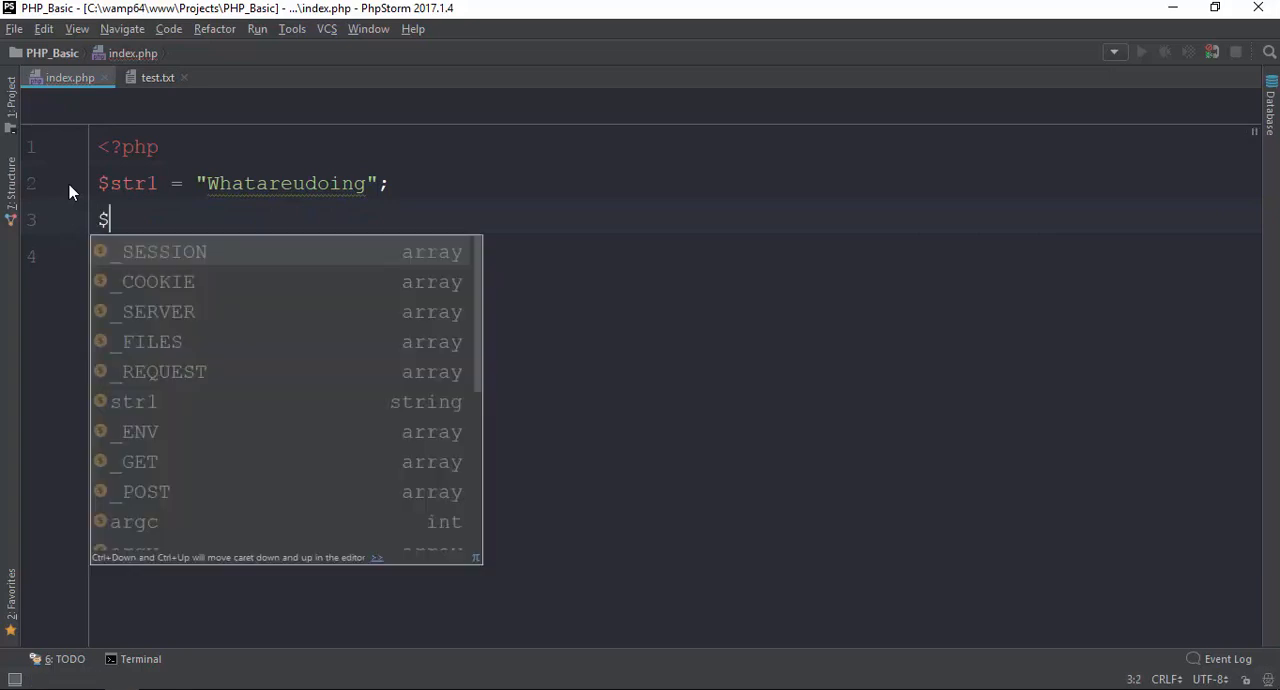
{"action": "type", "text": "str2 ="}
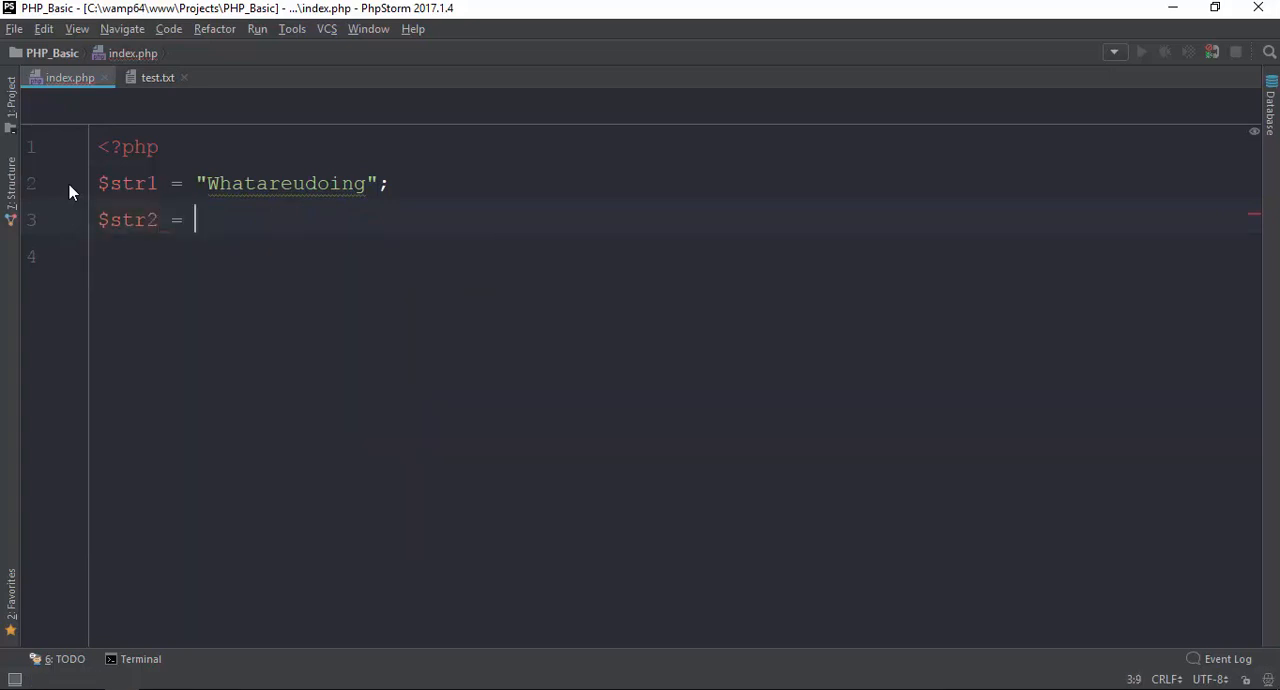
{"action": "type", "text": "\"Whatareudoing\";"}
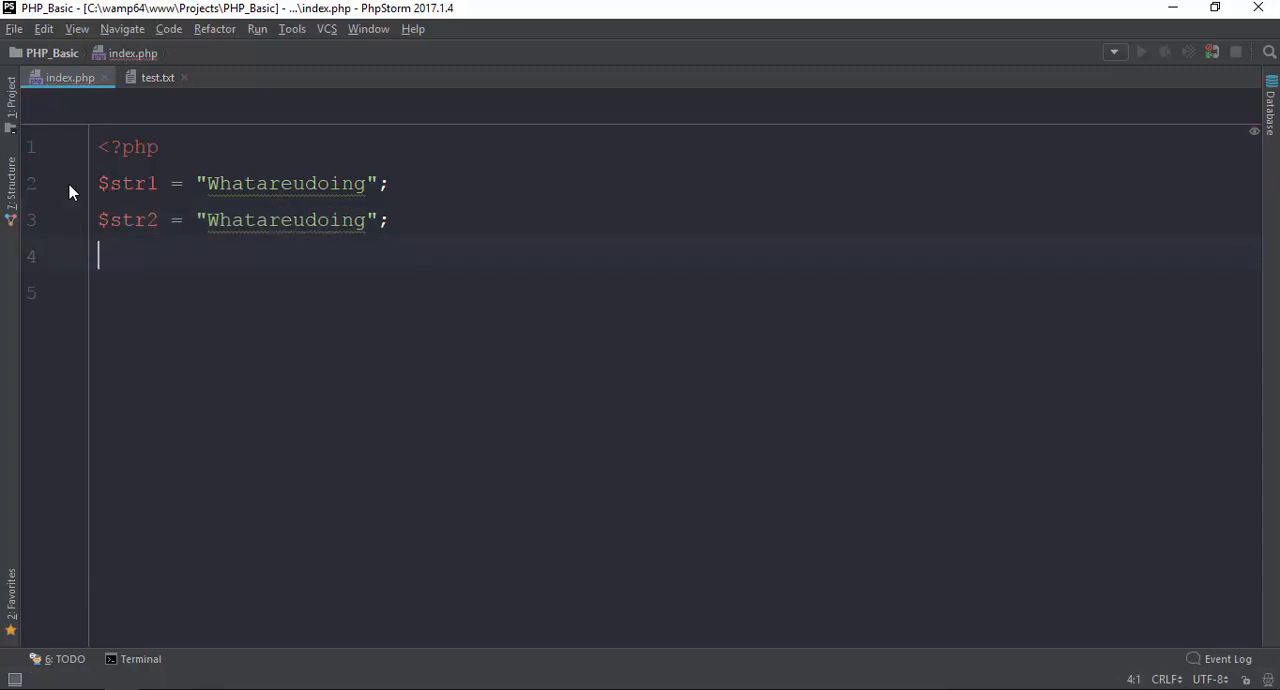
Step: Add the line echo strcmp($str1,$str2); below the assignments
{"action": "type", "text": "echo"}
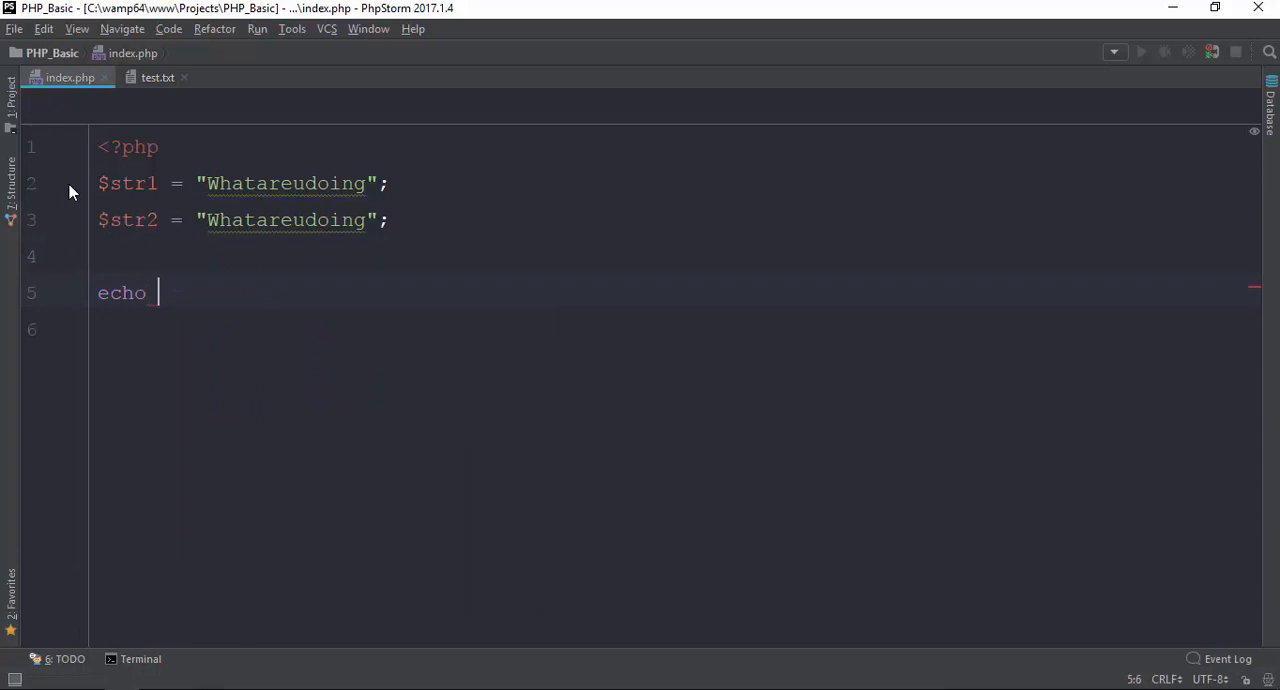
{"action": "type", "text": "strcmp($st"}
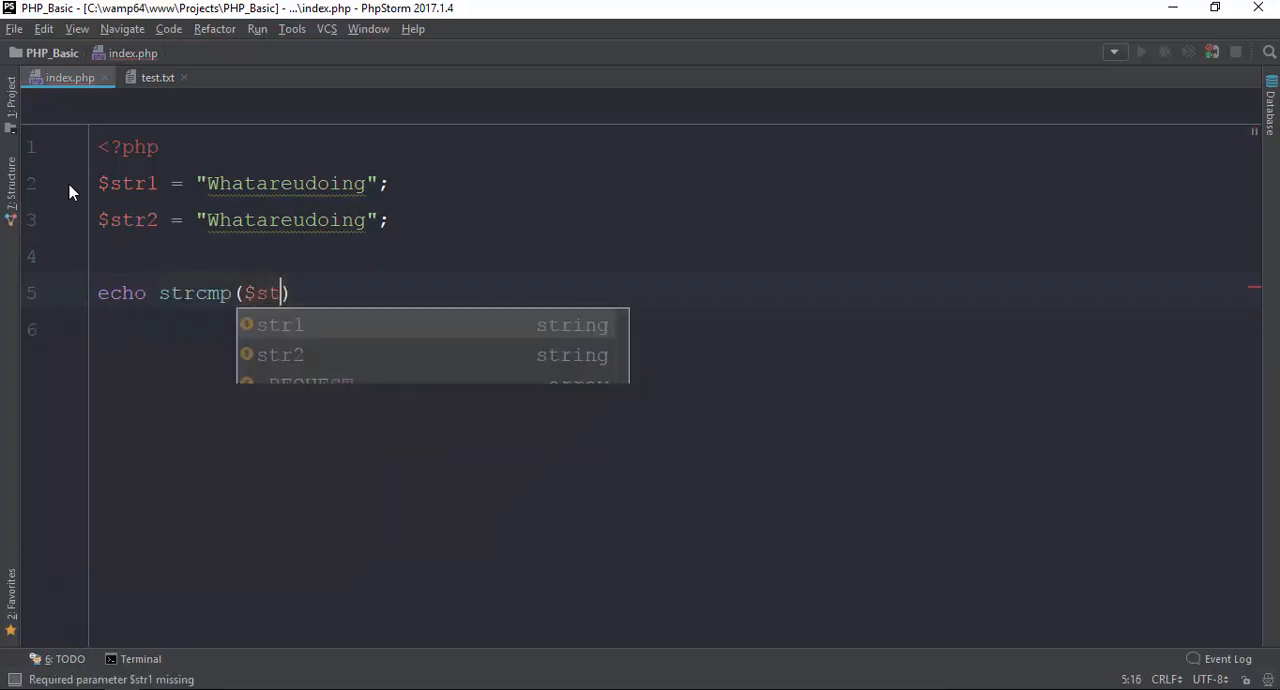
{"action": "type", "text": "1,$str2"}
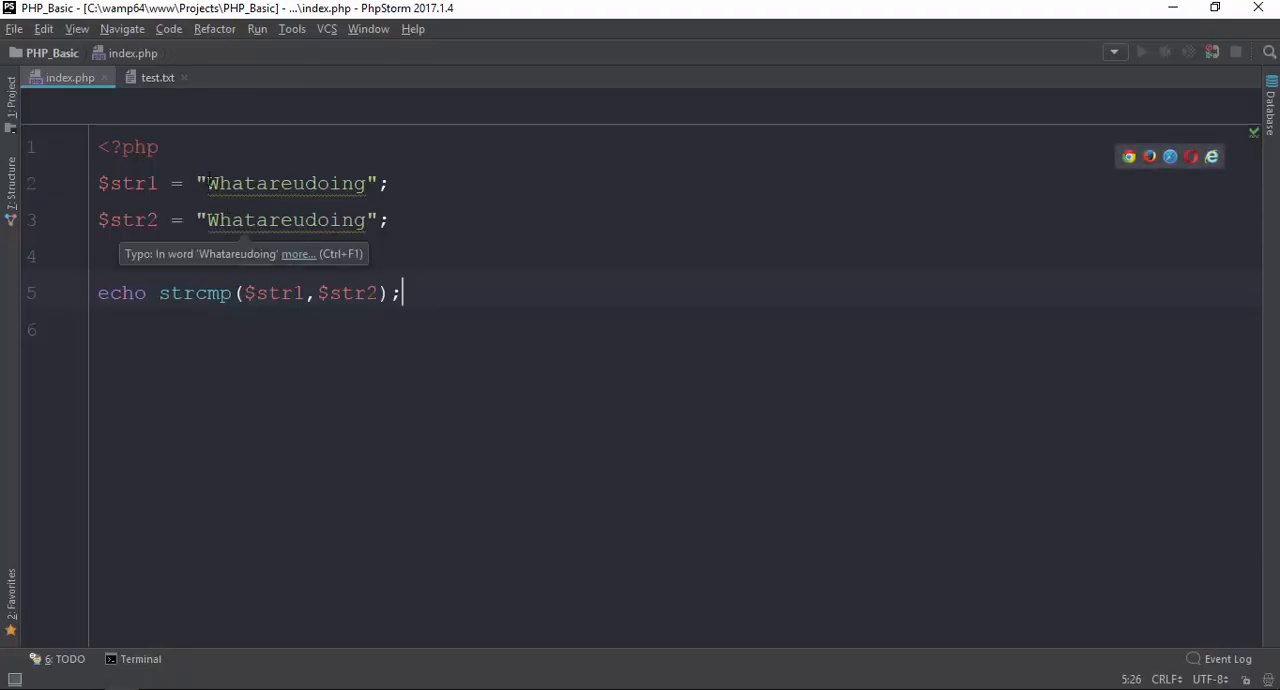
{"action": "left_click", "coordinate": [243, 292]}
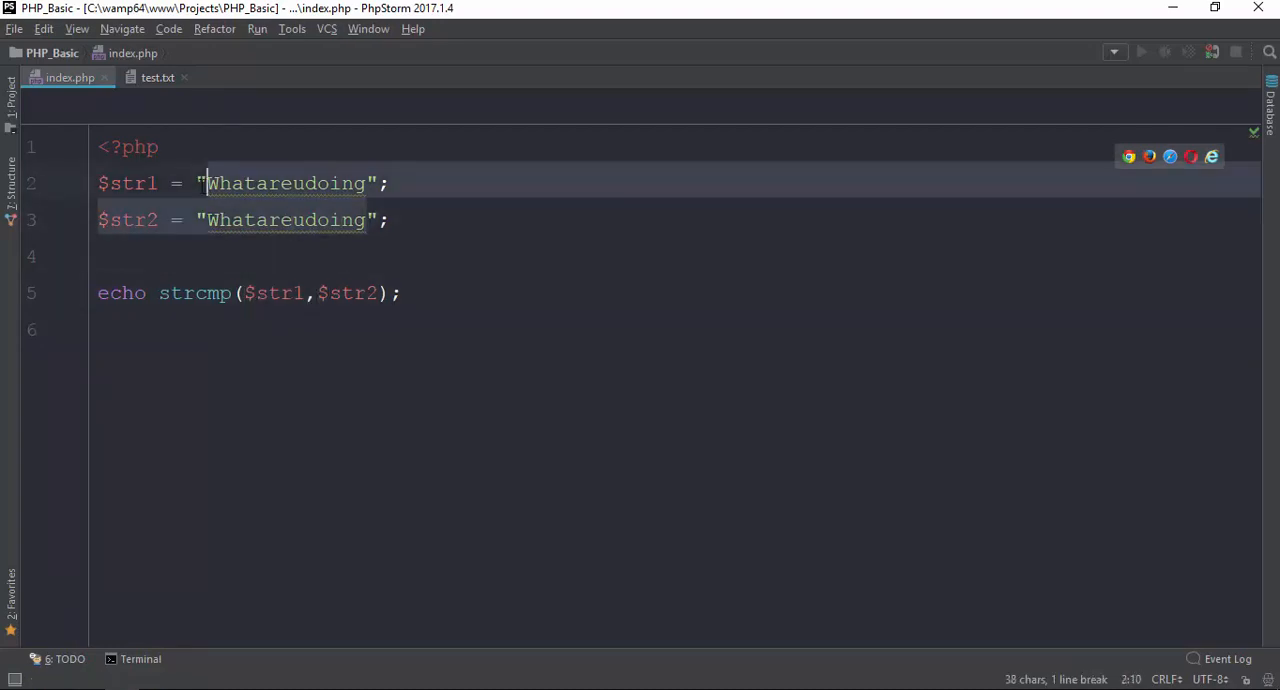
{"action": "left_click", "coordinate": [1128, 156]}
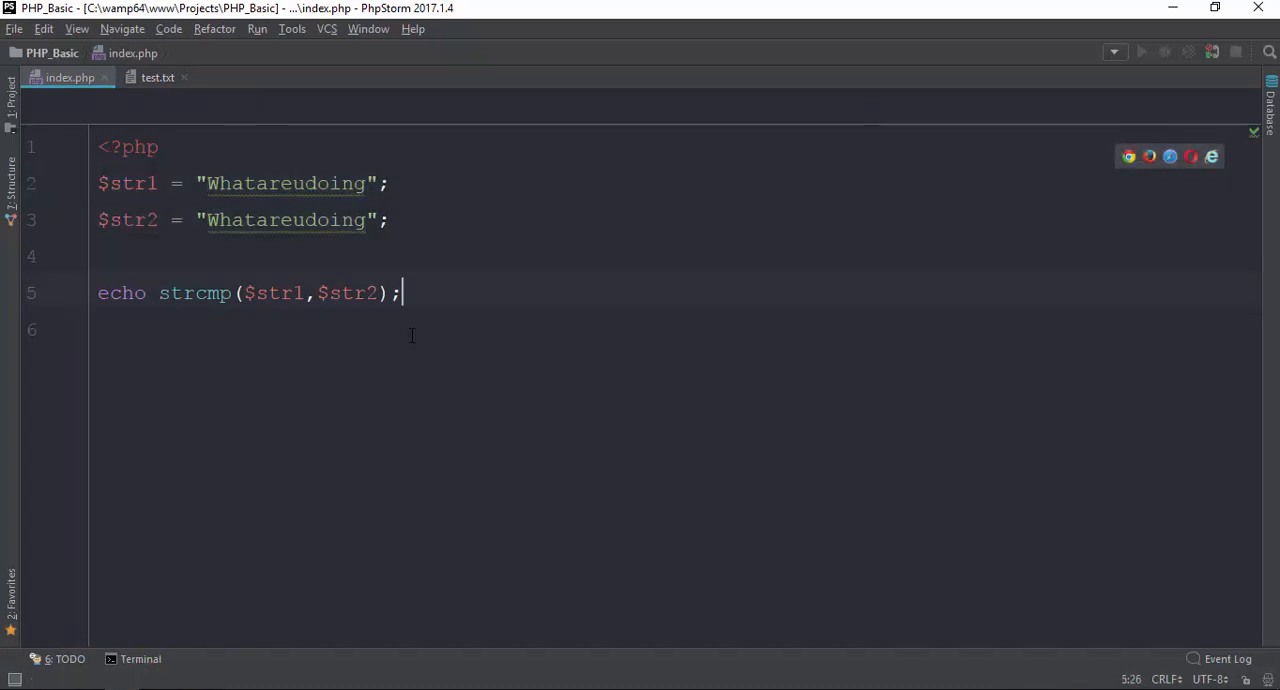
Step: Store the strcmp result in $var and echo "Same" when $var == 0
{"action": "type", "text": "i"}
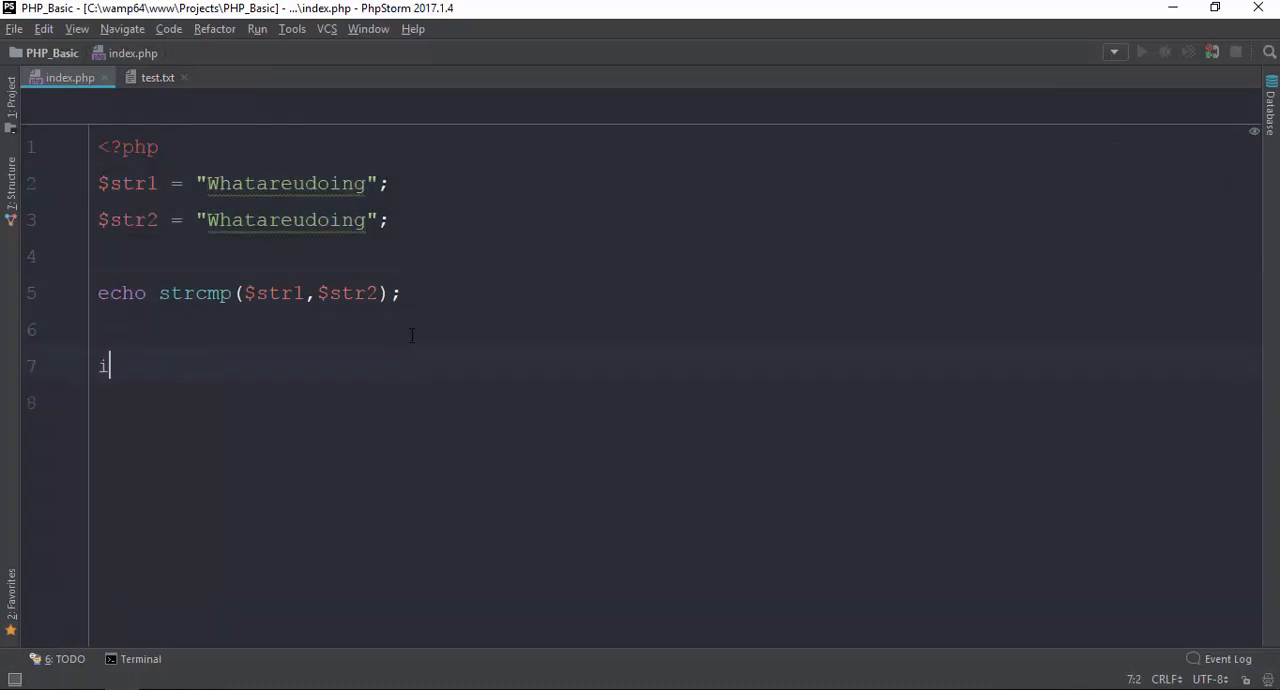
{"action": "type", "text": "f ("}
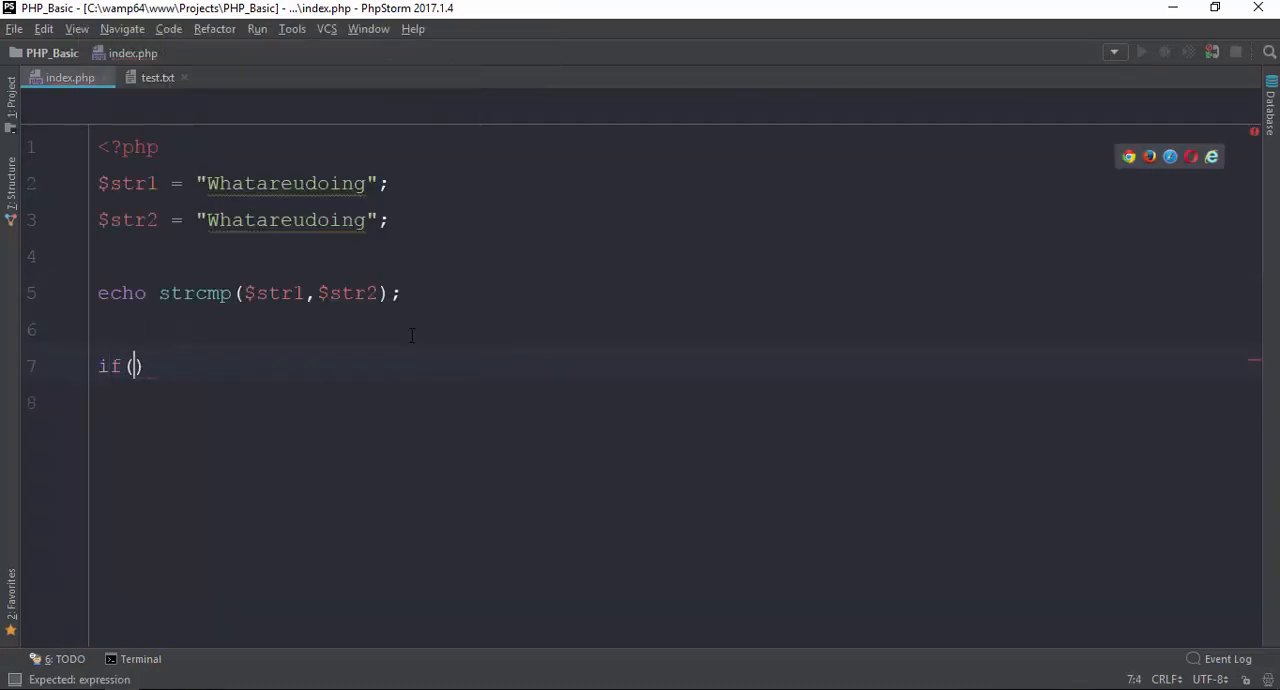
{"action": "type", "text": "$str"}
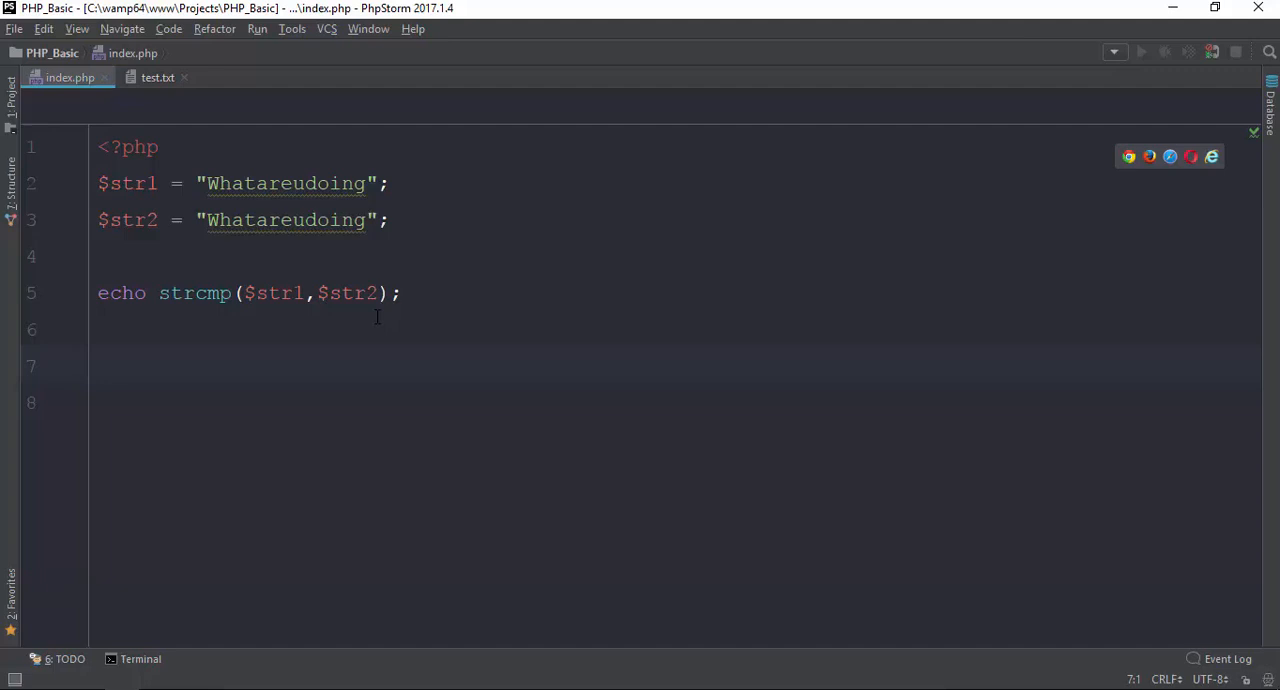
{"action": "double_click", "coordinate": [121, 293]}
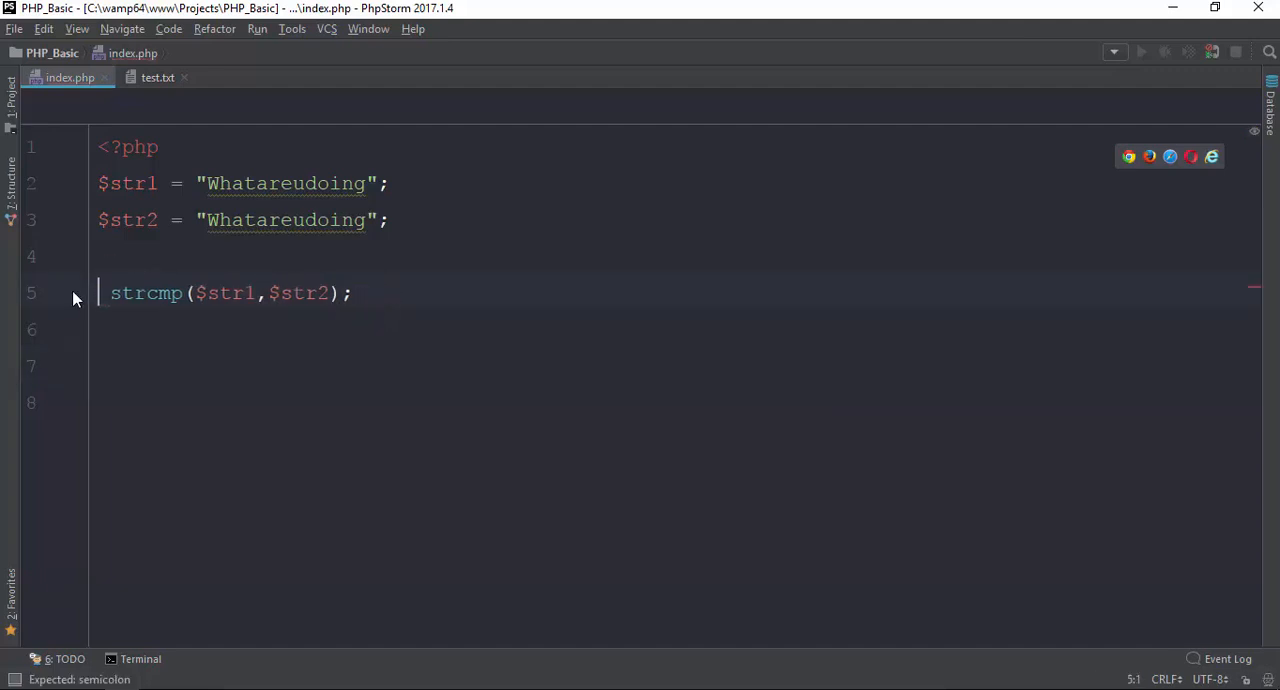
{"action": "type", "text": "$var ="}
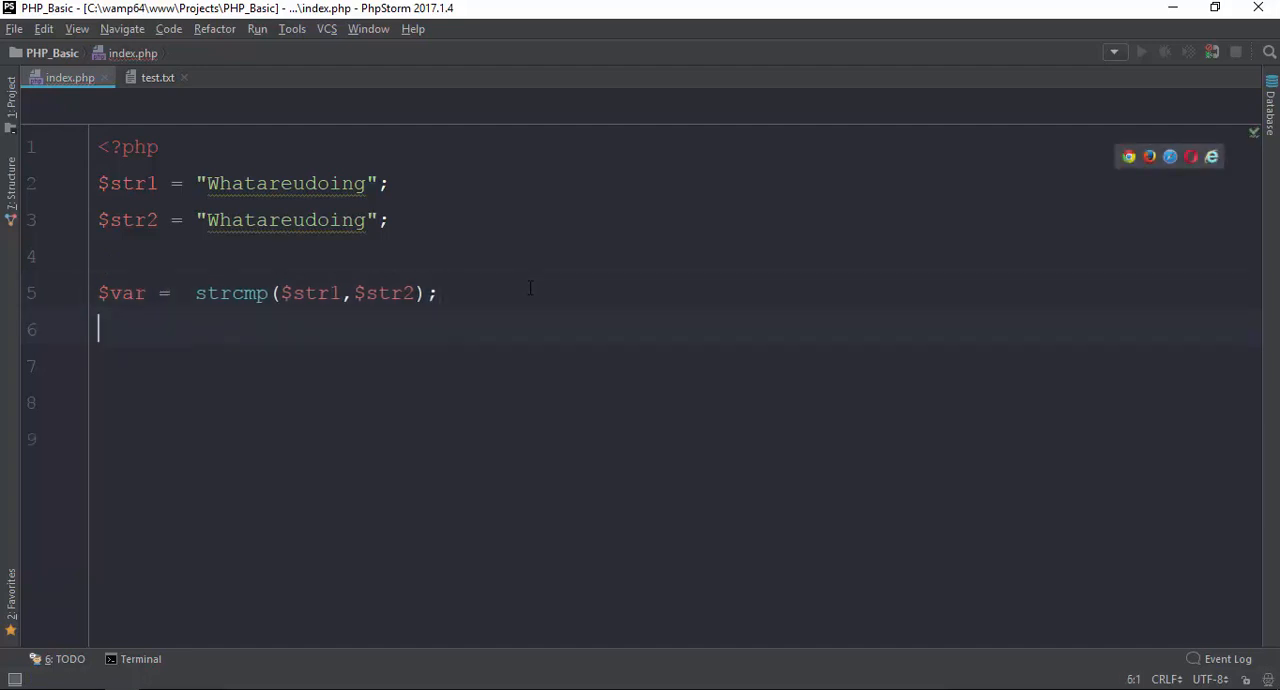
{"action": "type", "text": "if ()"}
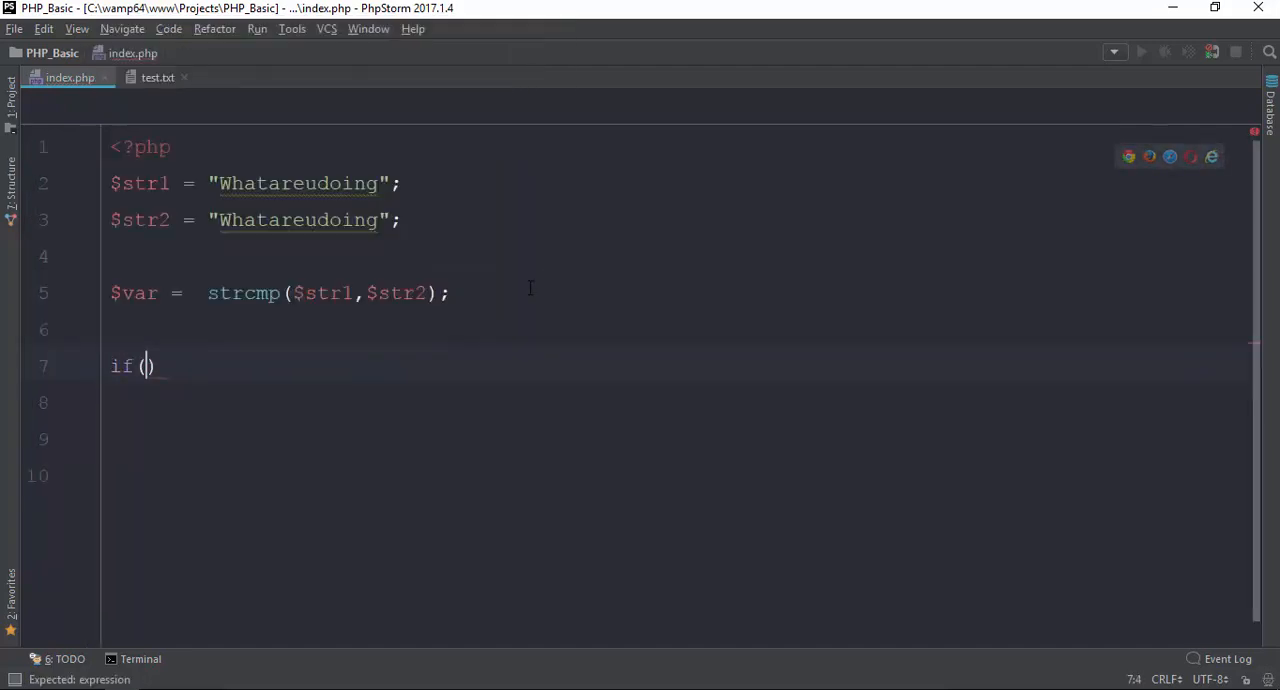
{"action": "type", "text": "$var == 0"}
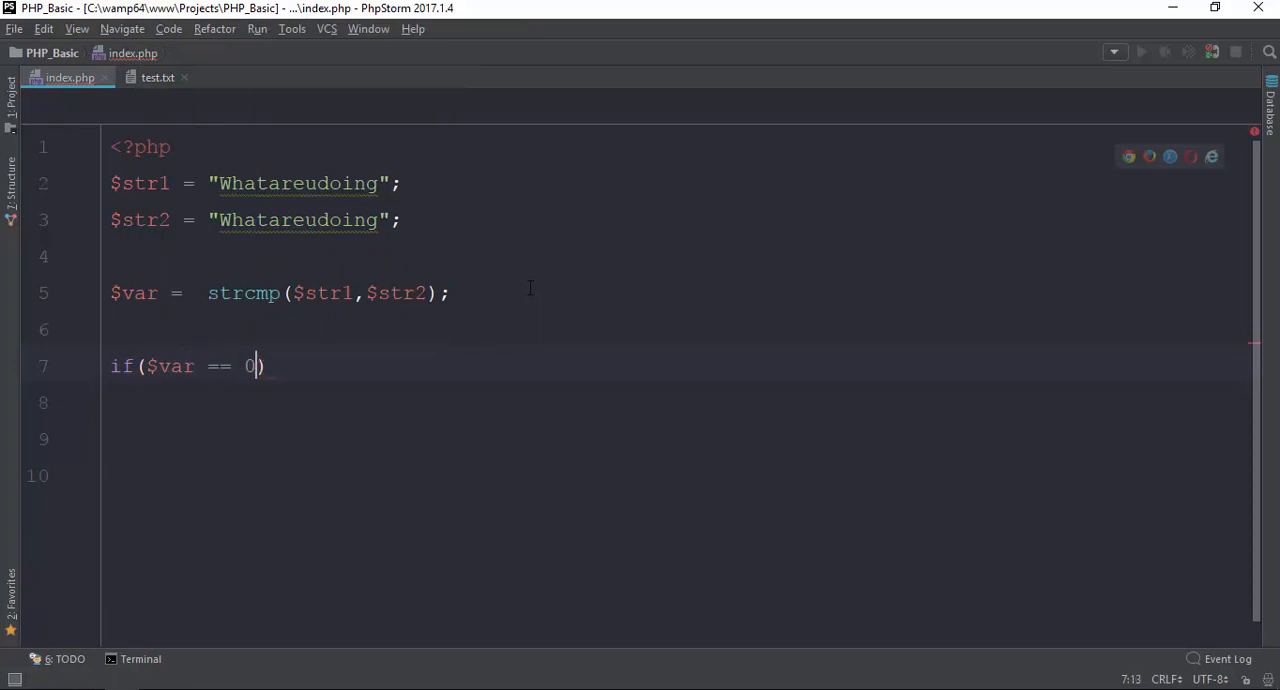
{"action": "type", "text": "echo"}
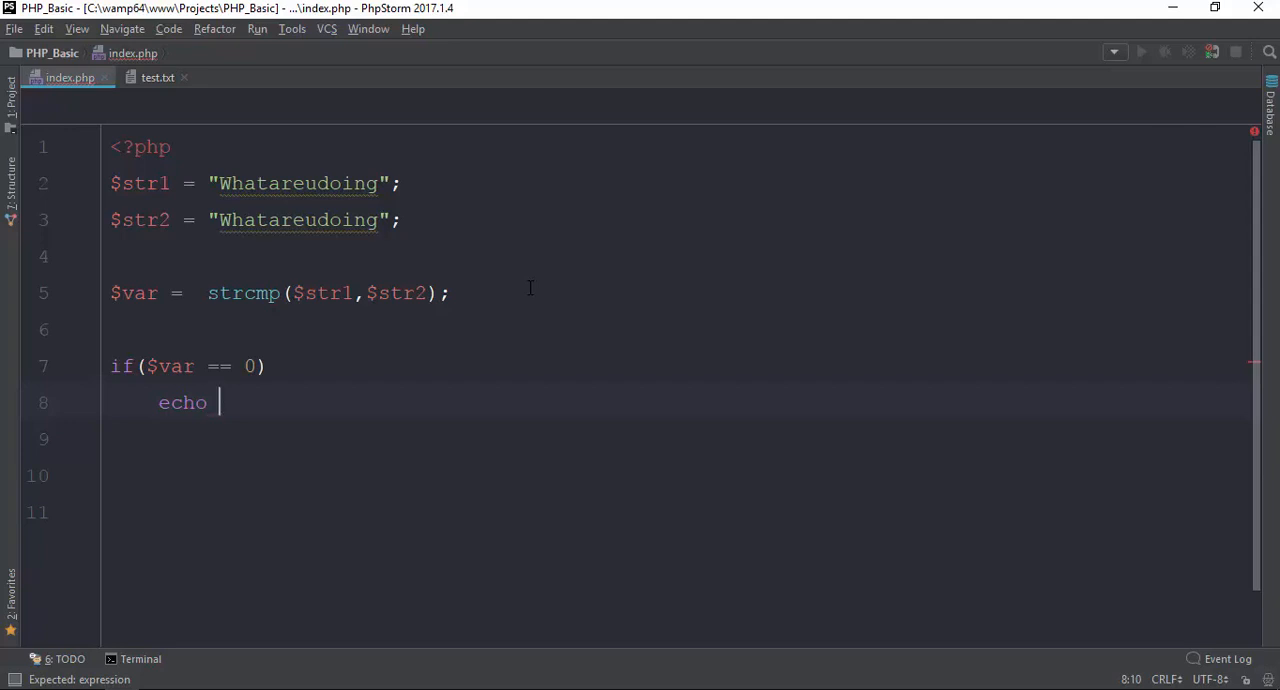
{"action": "type", "text": "\"Same\";"}
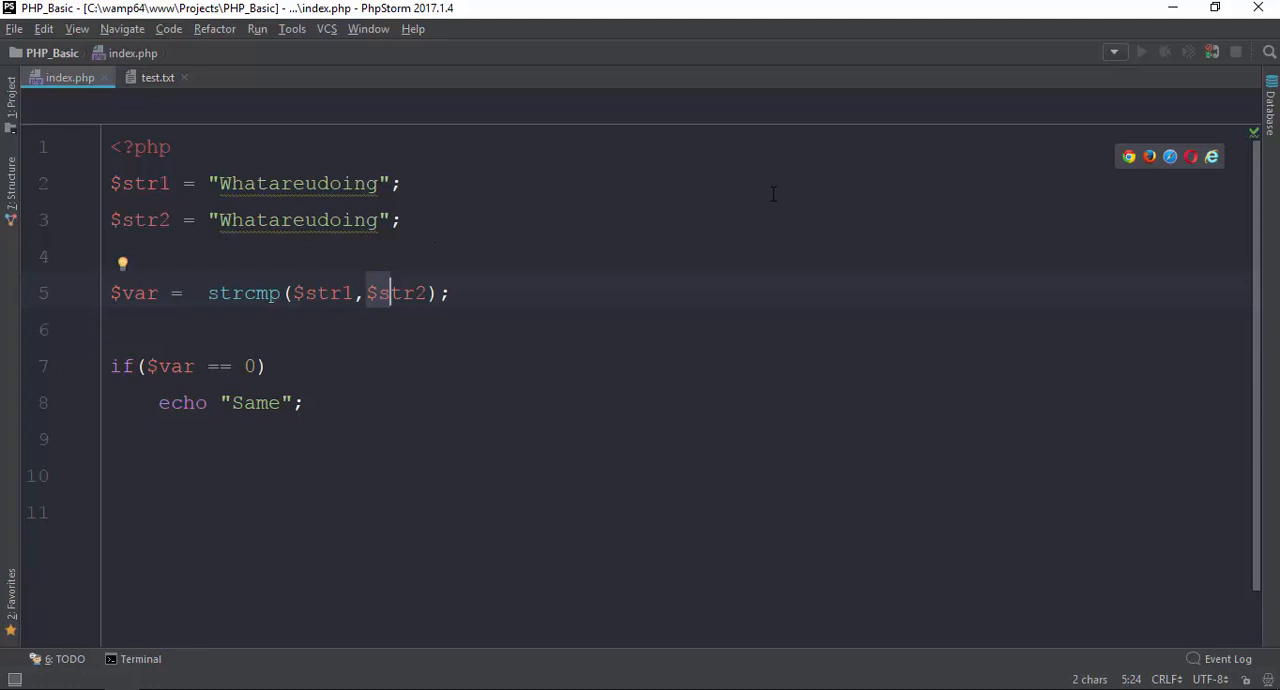
{"action": "mouse_move", "coordinate": [326, 384]}
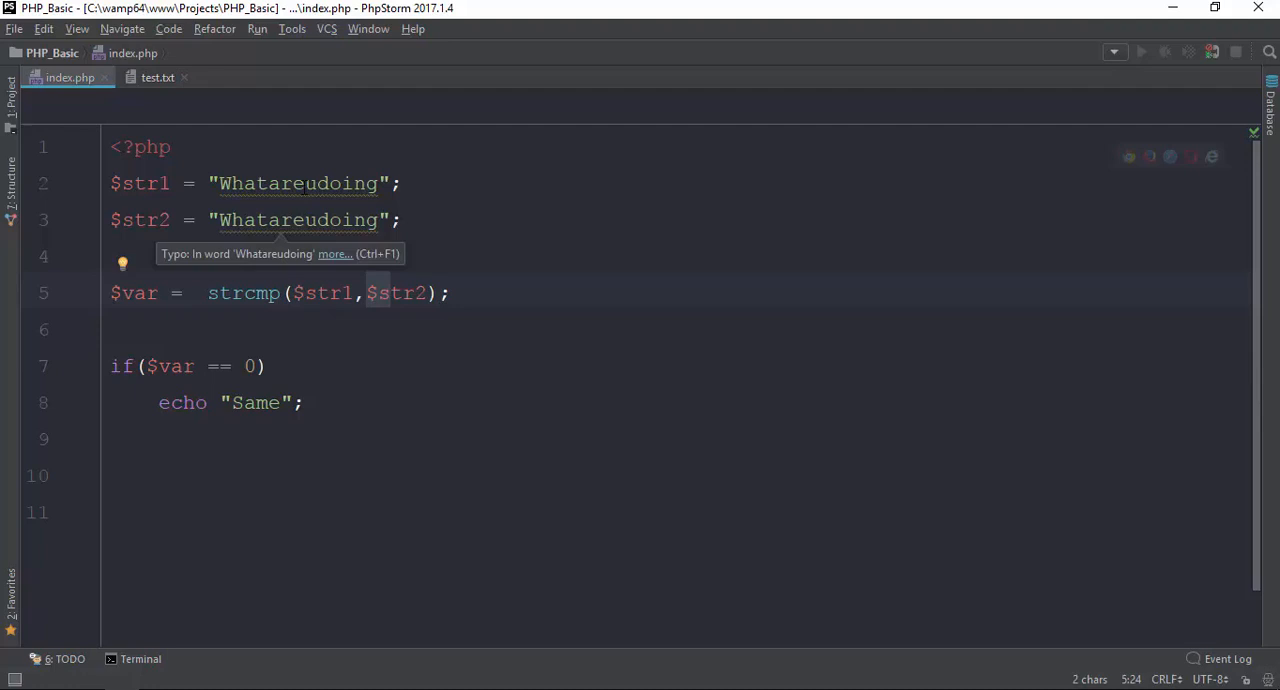
Step: Insert 'yo' into $str1 so it reads "Whatareyoudoing"
{"action": "left_click", "coordinate": [318, 183]}
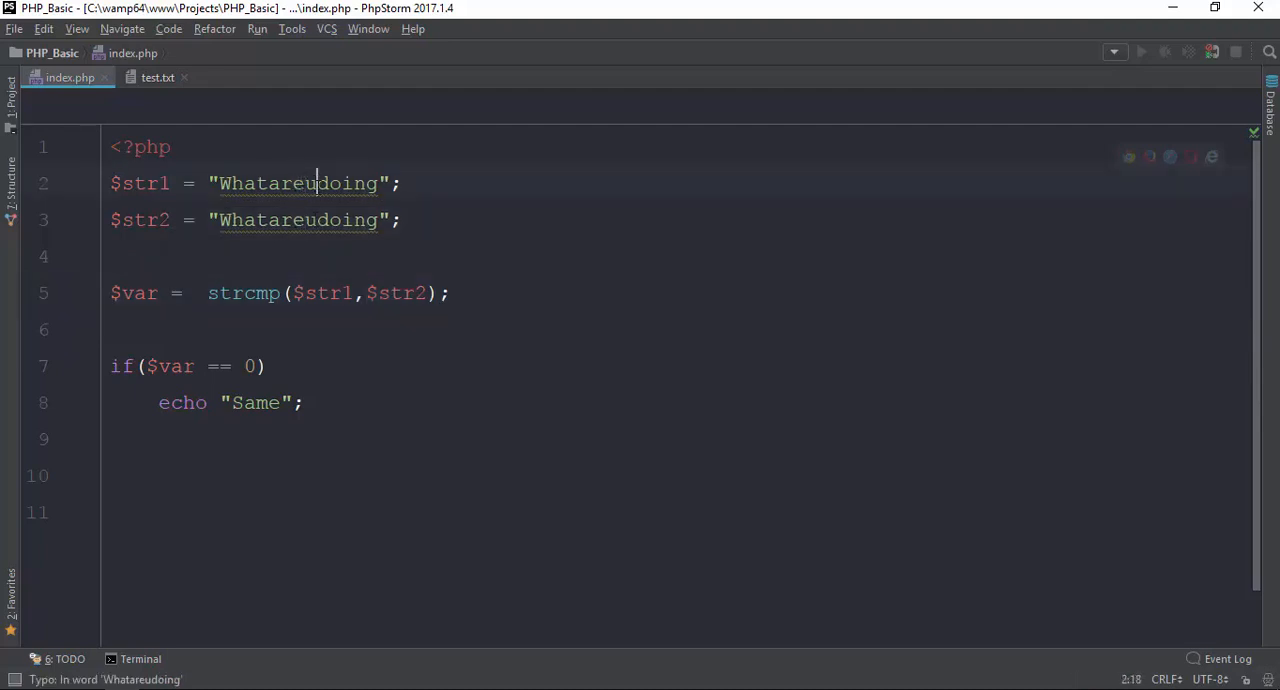
{"action": "type", "text": "uo"}
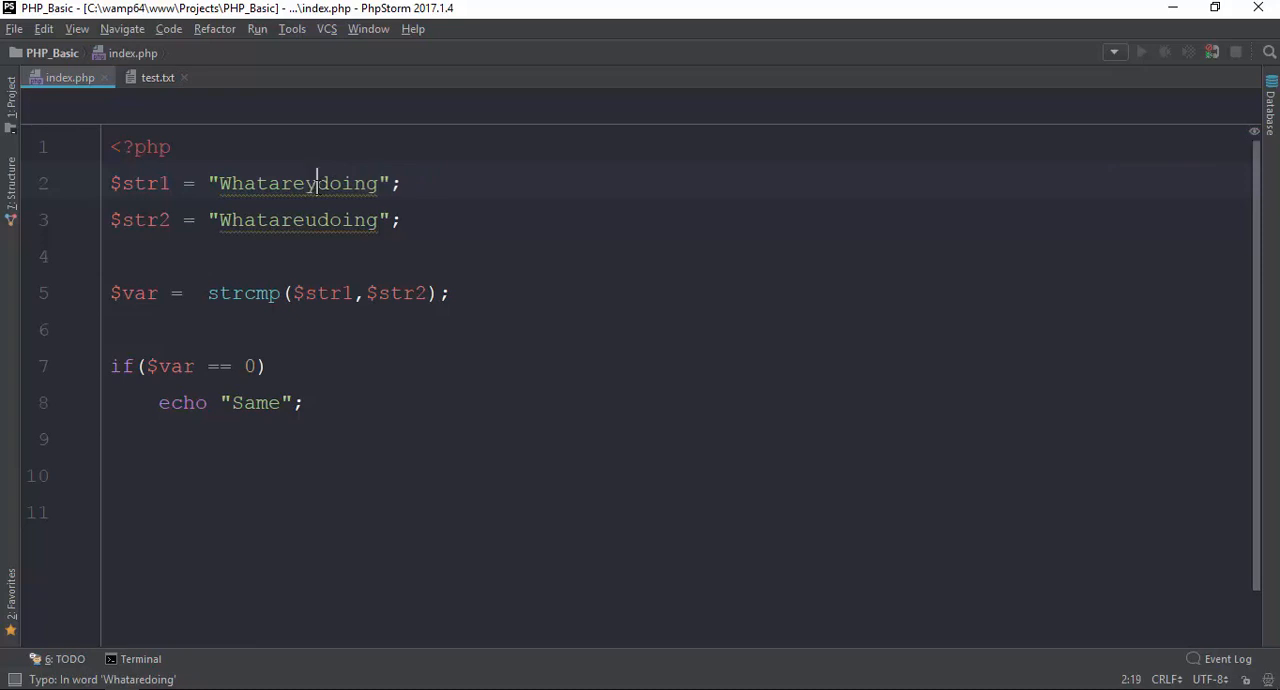
{"action": "type", "text": "u"}
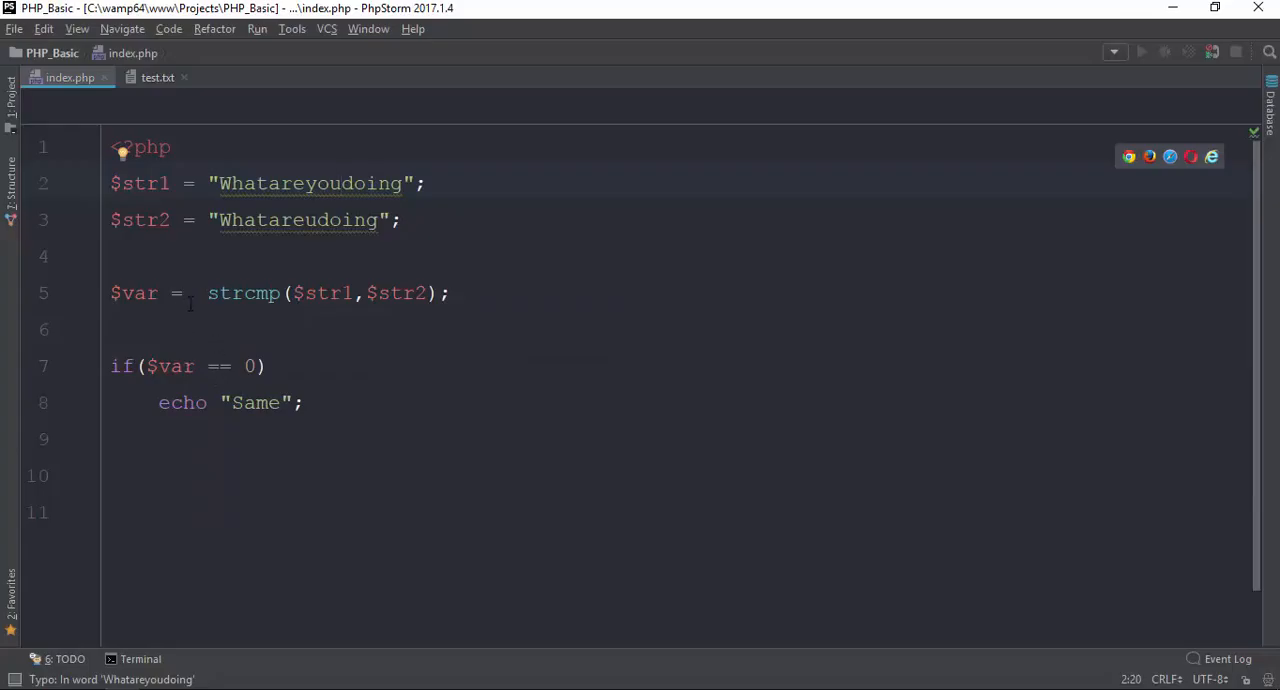
{"action": "type", "text": "echo"}
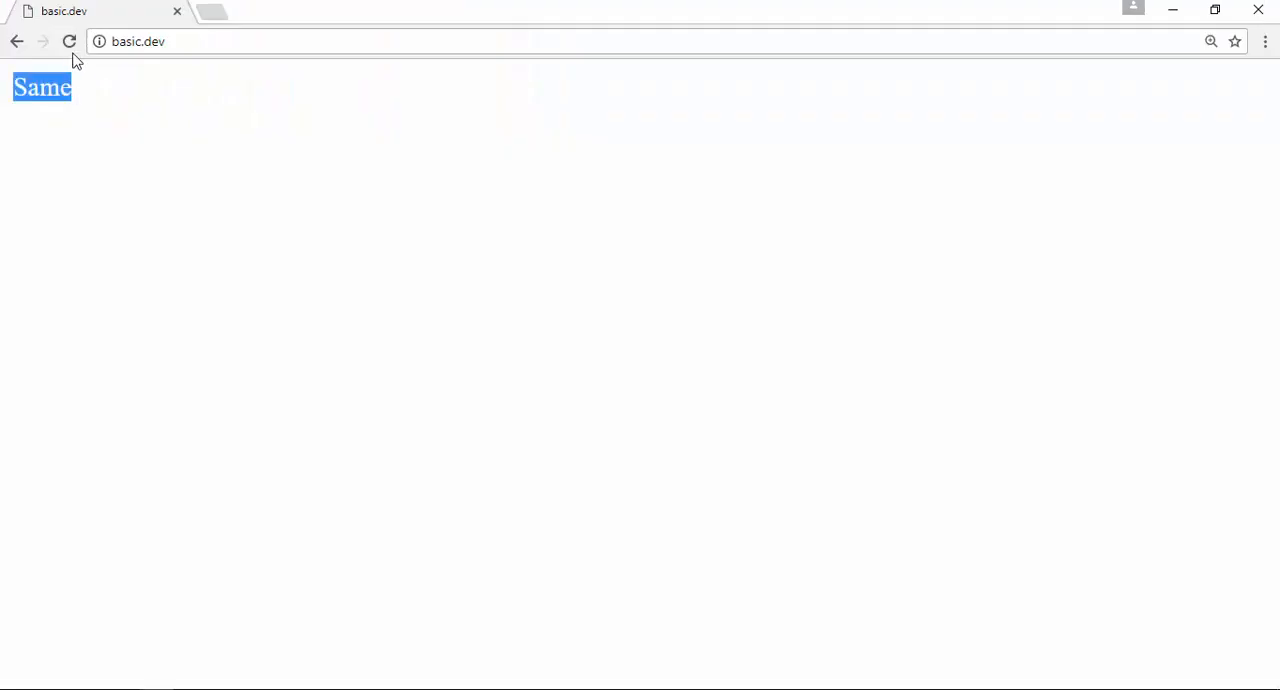
Step: Reload basic.dev in Chrome to view the script's output
{"action": "left_click", "coordinate": [69, 41]}
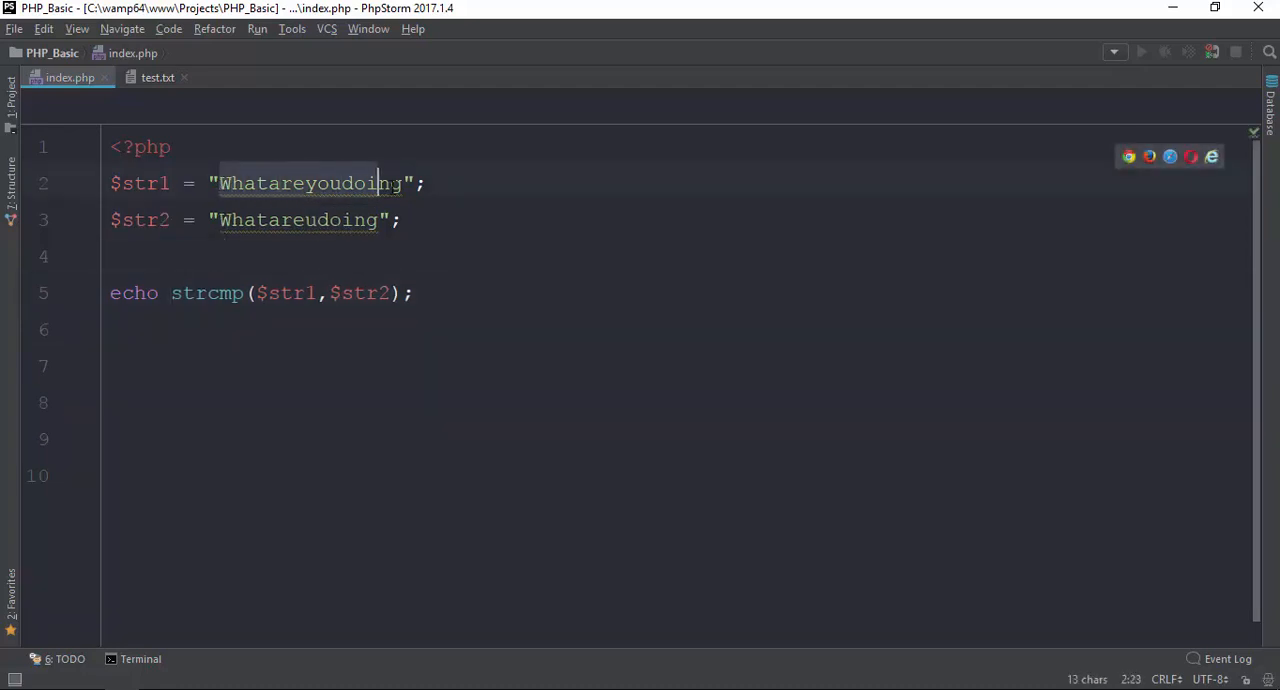
Step: Edit $str1's string and its argument in the strcmp($str1,$str2) echo line
{"action": "left_click", "coordinate": [366, 220]}
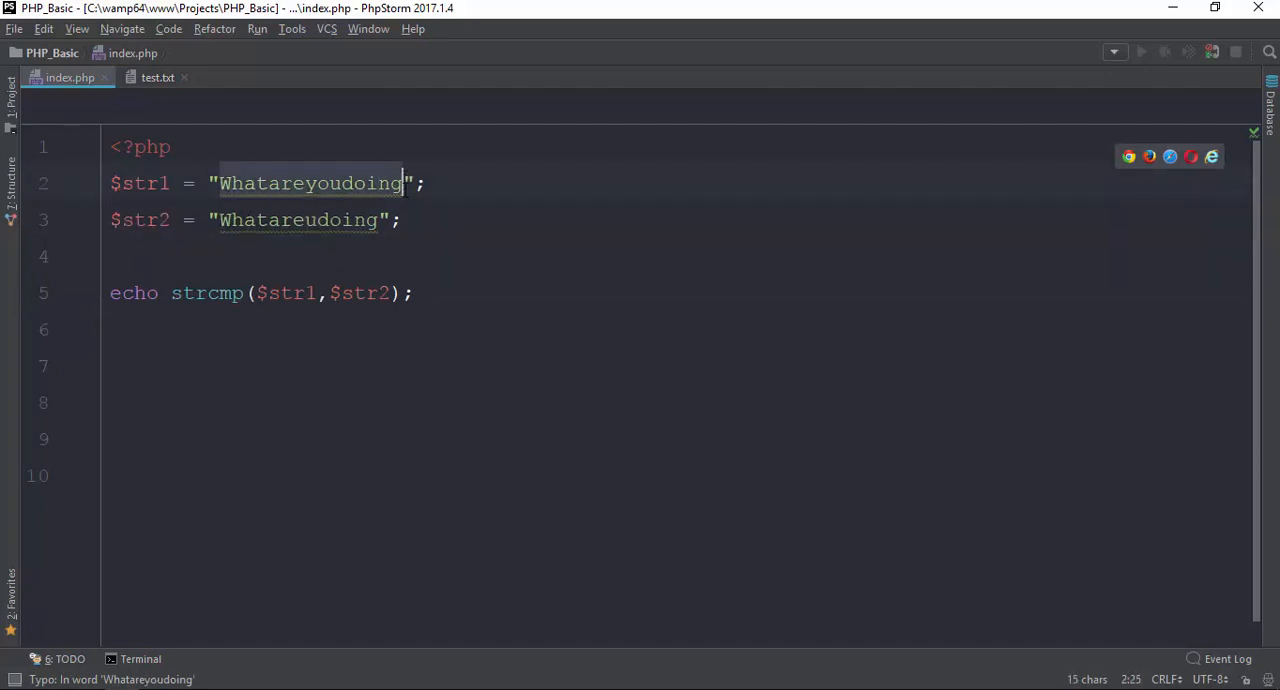
{"action": "left_click", "coordinate": [353, 293]}
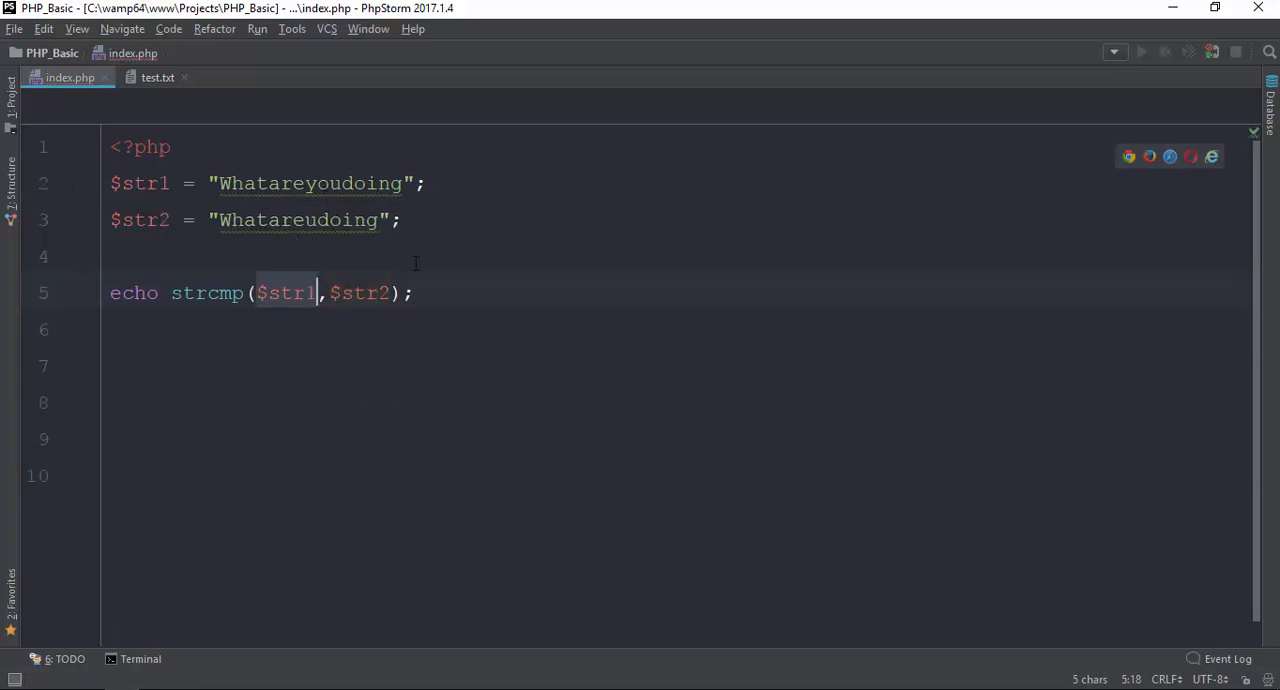
{"action": "type", "text": "gh"}
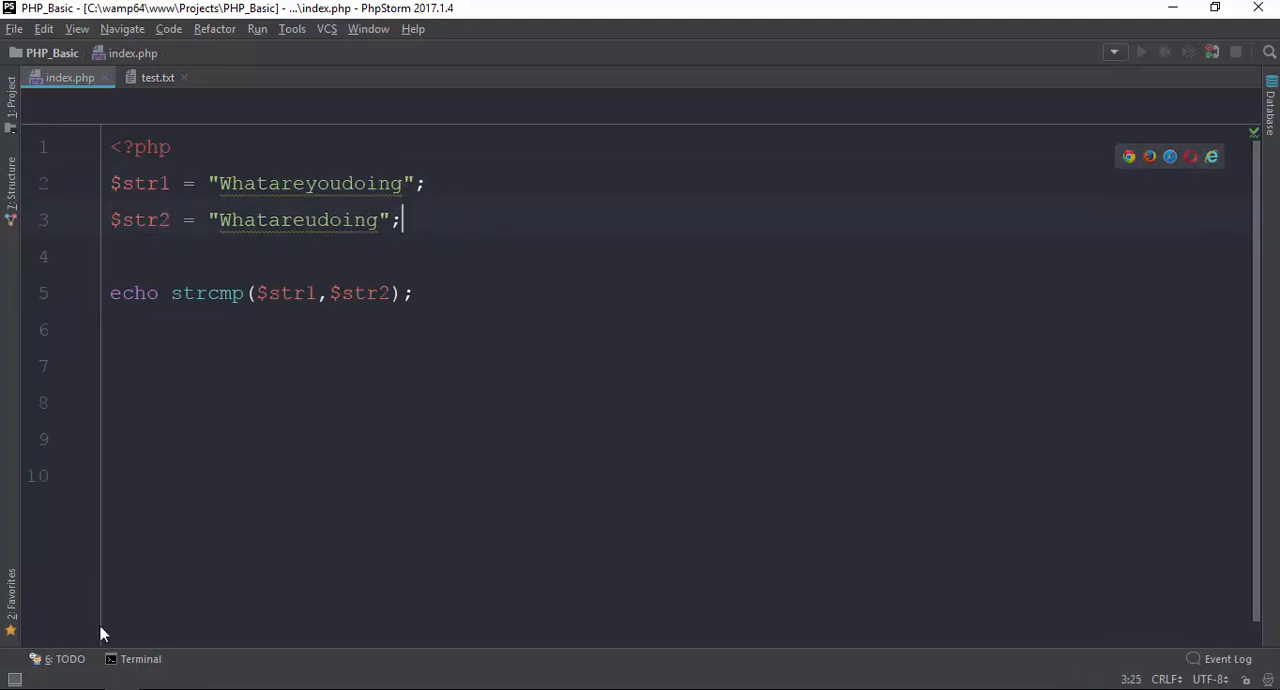
{"action": "mouse_move", "coordinate": [222, 363]}
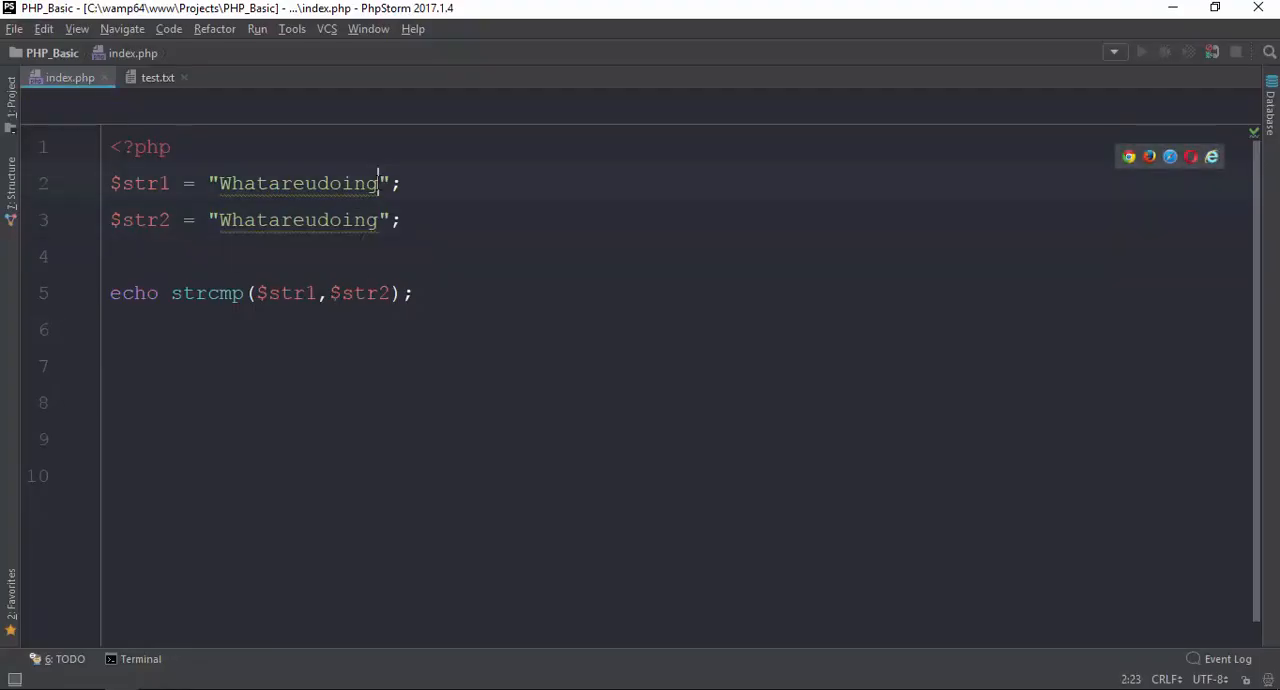
Step: Remove stray letters from $str1 and make $str2 "WhatareudoingHello"
{"action": "type", "text": "Hello"}
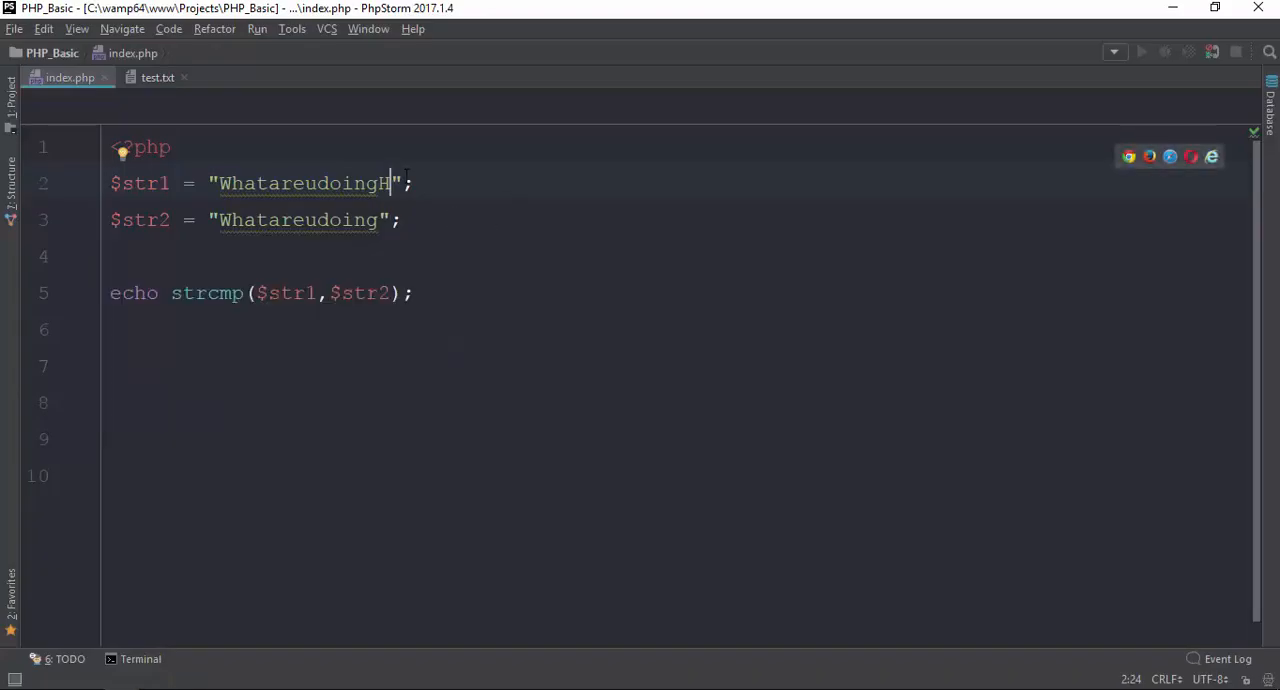
{"action": "type", "text": "elloBiber"}
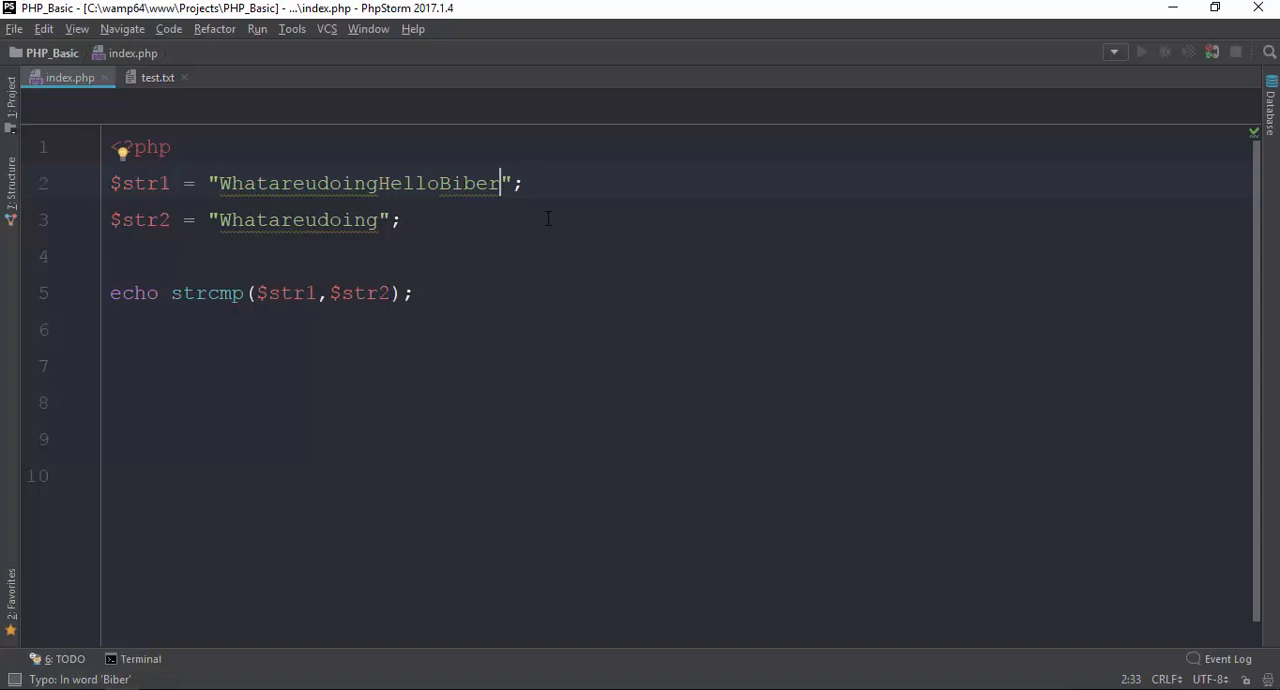
{"action": "key", "text": "BackSpace"}
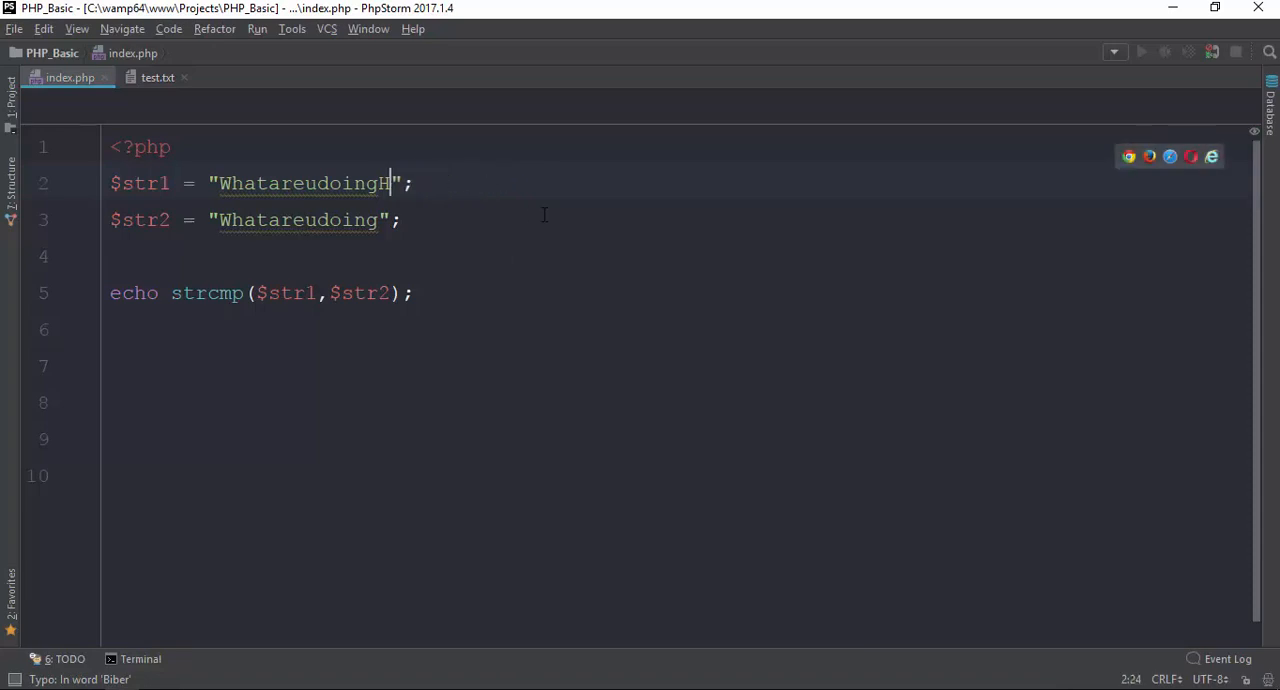
{"action": "key", "text": "BackSpace"}
{"action": "type", "text": "Hello"}
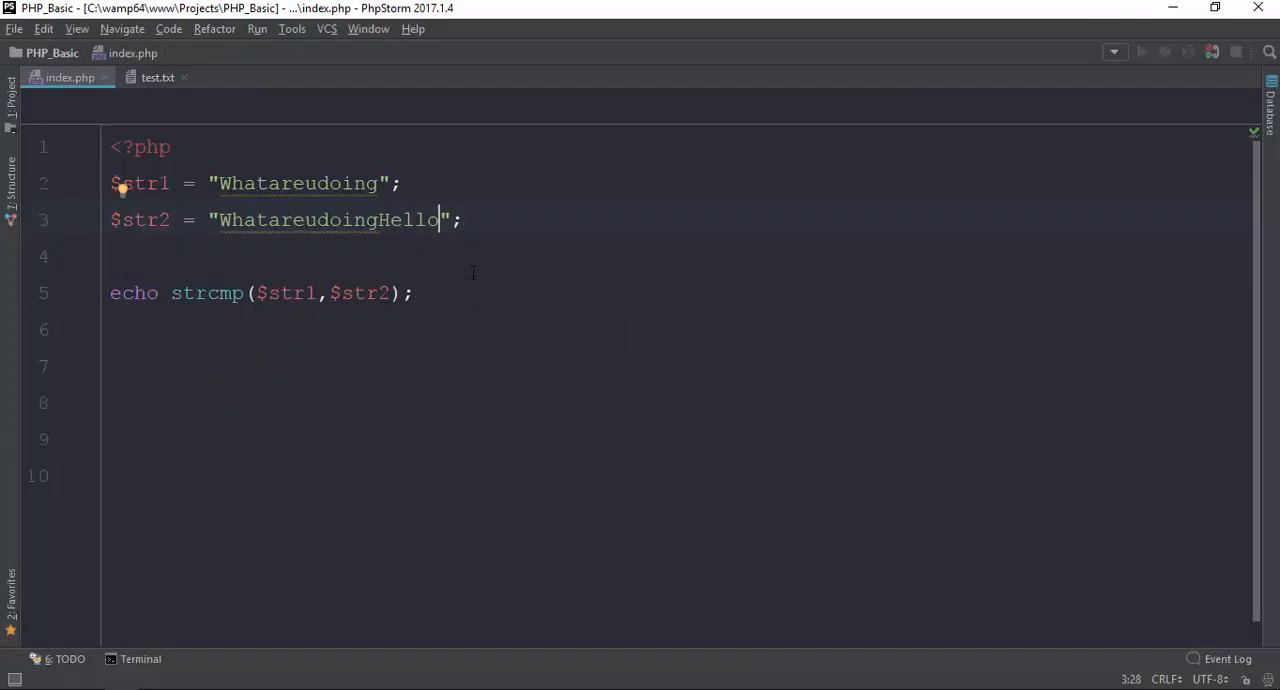
{"action": "double_click", "coordinate": [295, 183]}
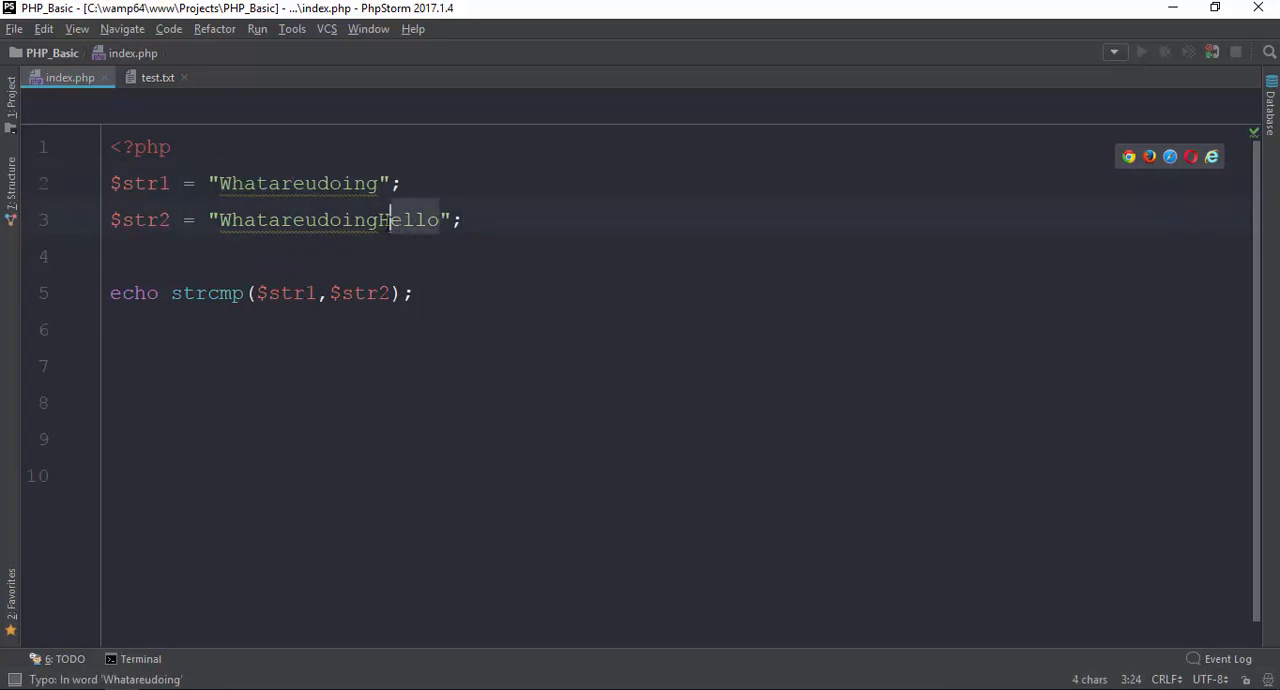
{"action": "key", "text": "Backspace"}
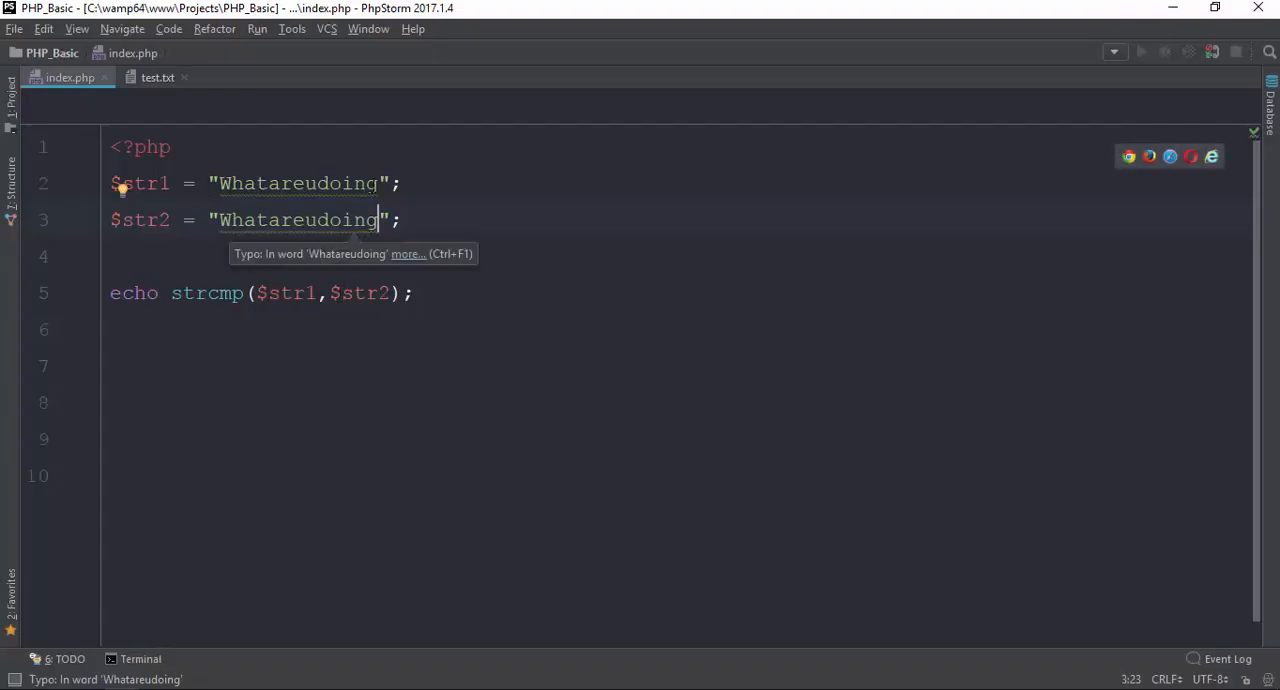
{"action": "type", "text": "Hello"}
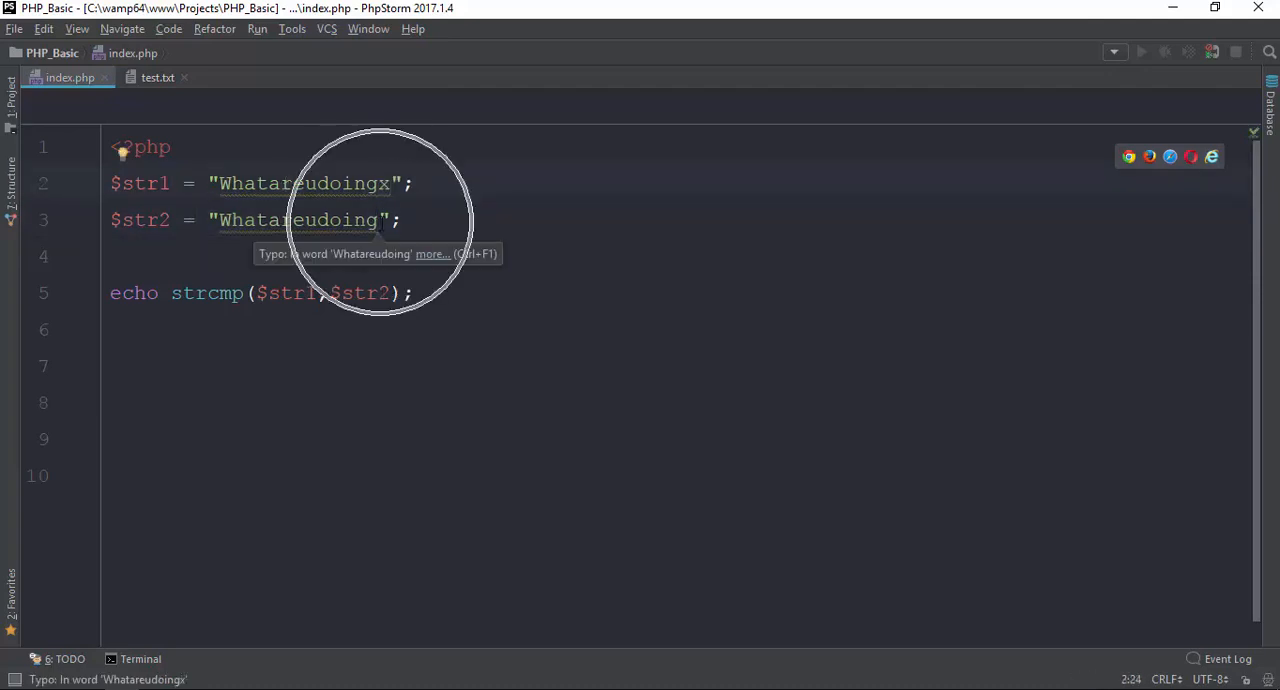
{"action": "key", "text": "BackSpace"}
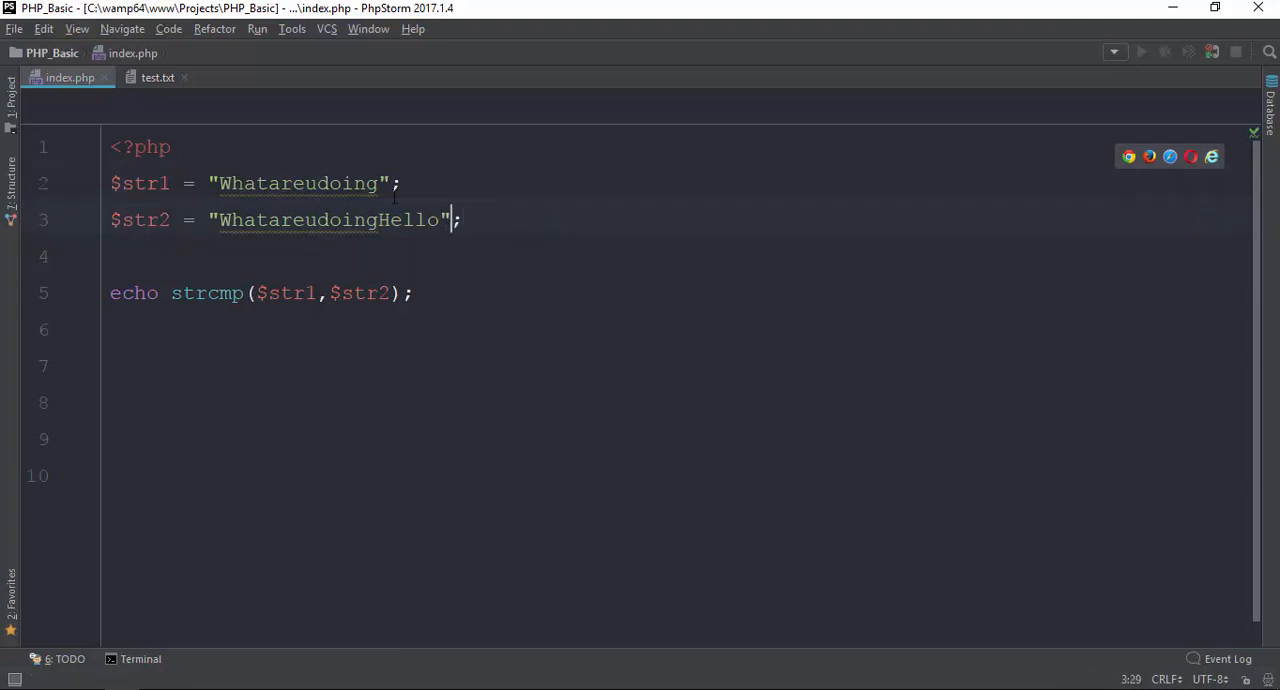
{"action": "mouse_move", "coordinate": [447, 350]}
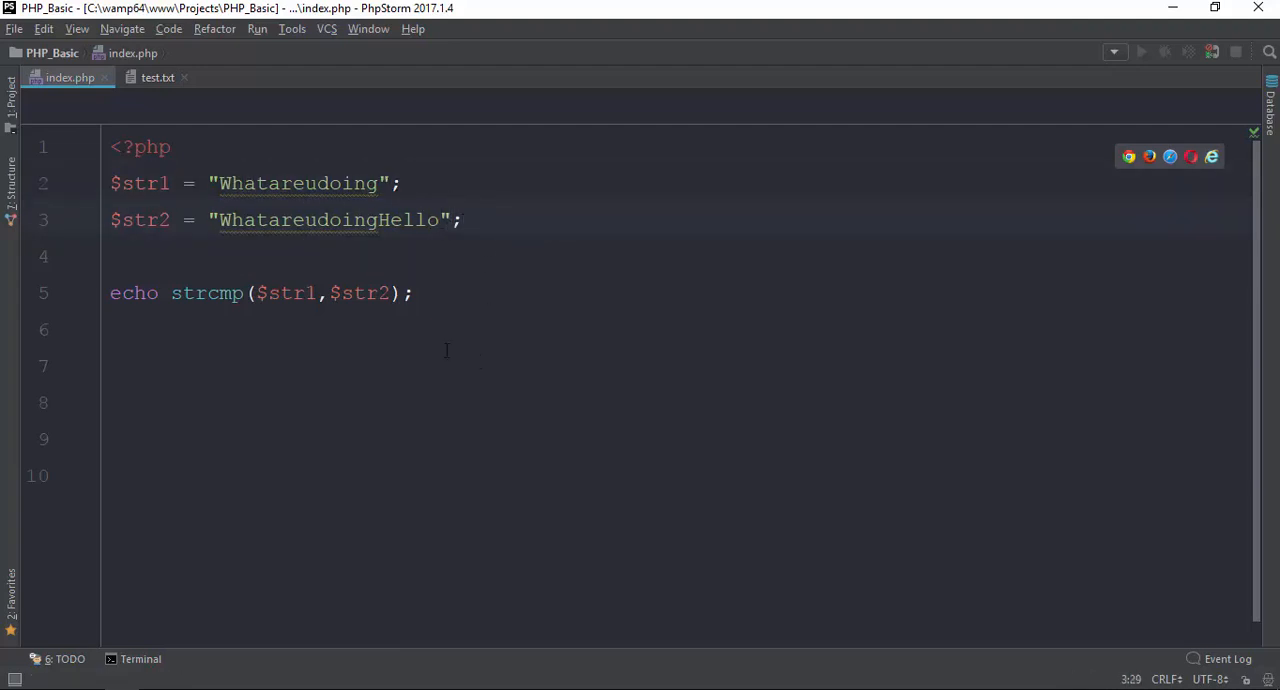
{"action": "left_click", "coordinate": [437, 219]}
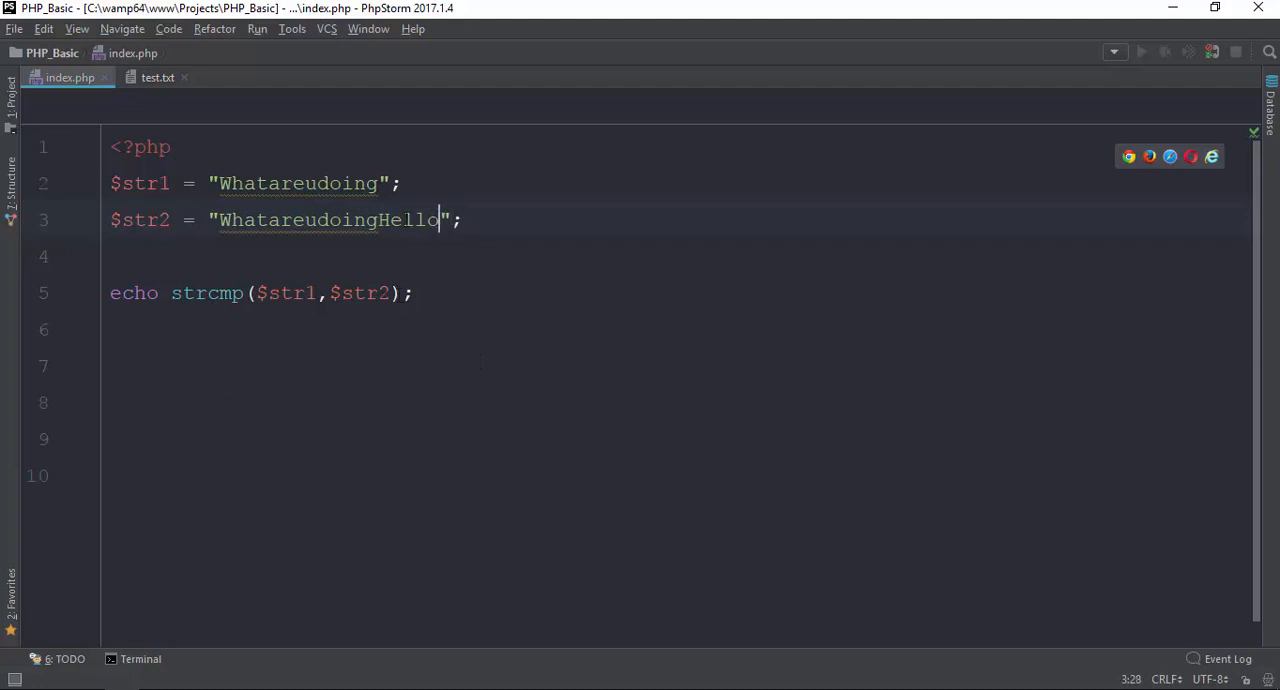